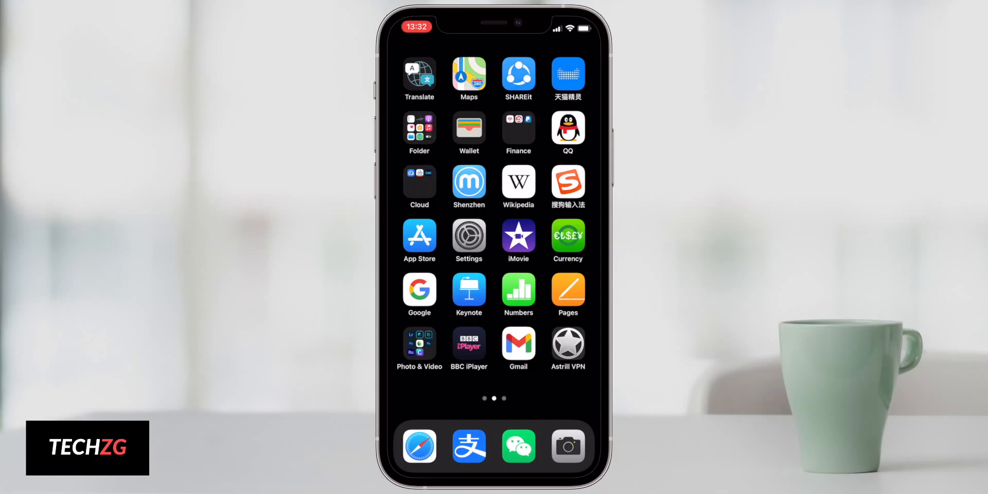
Step: Go to General > Background App Refresh in Settings
{"action": "left_click", "coordinate": [468, 234]}
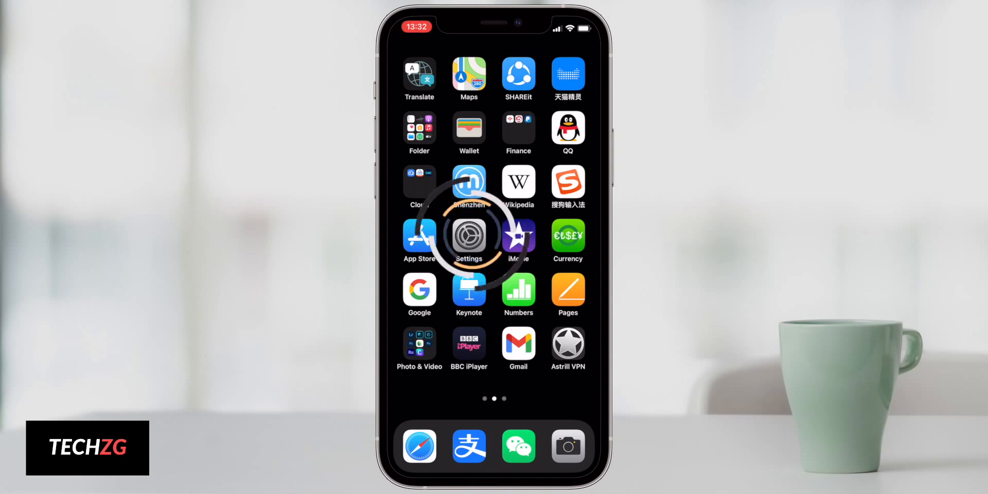
{"action": "left_click", "coordinate": [468, 237]}
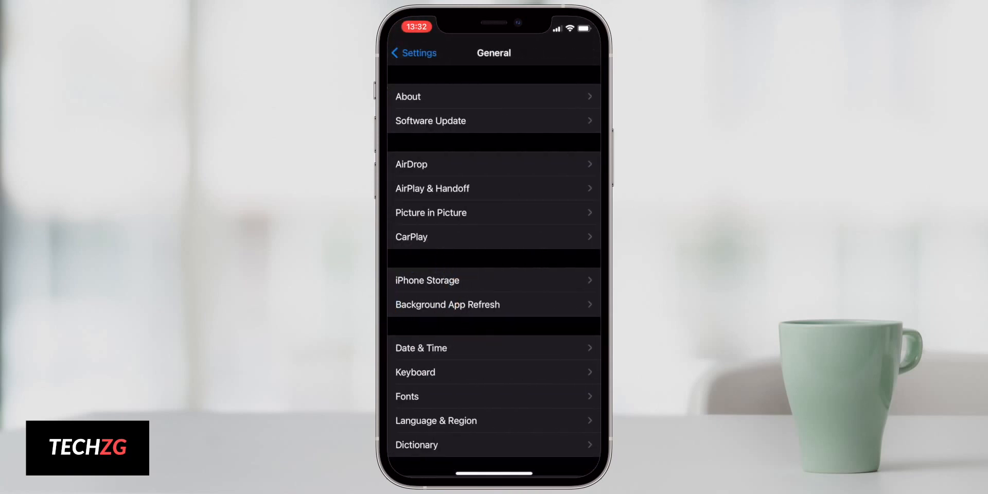
{"action": "left_click", "coordinate": [447, 305]}
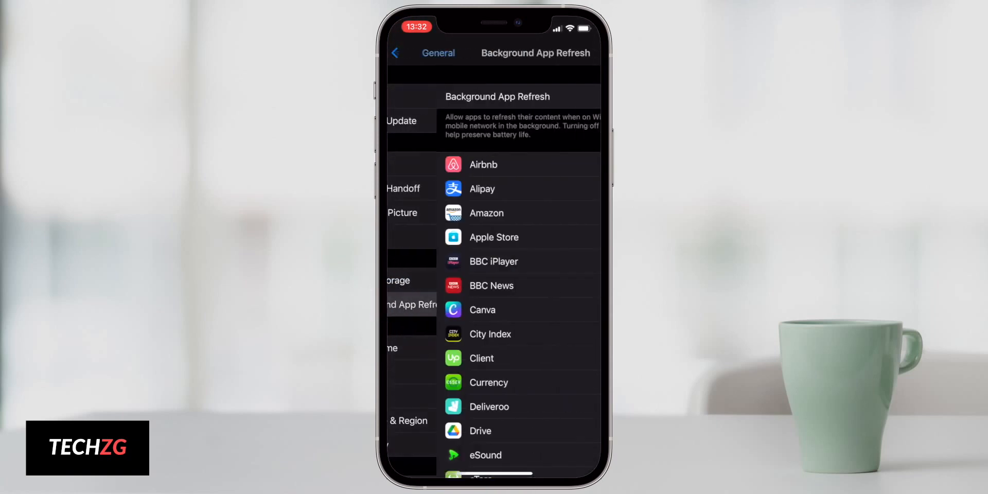
Step: Scroll through the list of apps allowed to refresh in the background
{"action": "scroll", "scroll_direction": "down", "scroll_amount": 3}
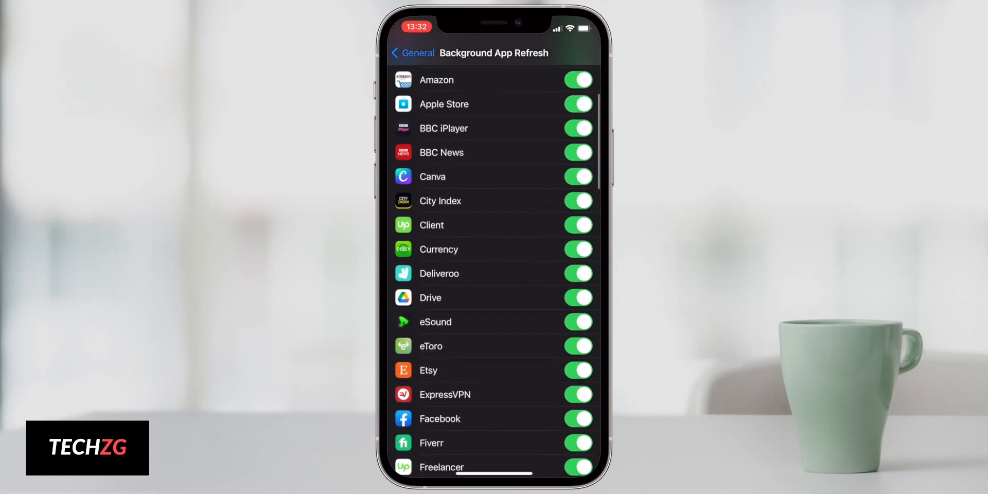
{"action": "scroll", "scroll_direction": "down", "scroll_amount": 3}
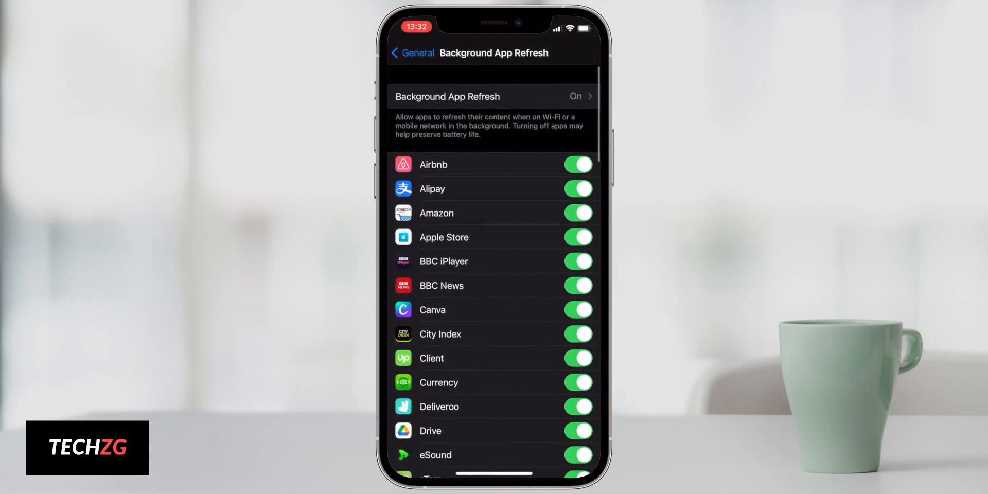
{"action": "scroll", "scroll_direction": "down", "scroll_amount": 3}
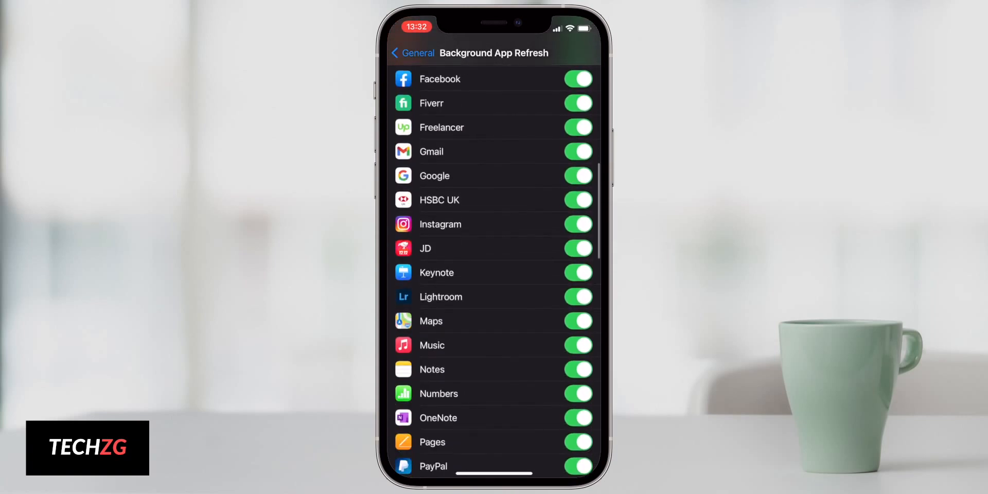
{"action": "scroll", "scroll_direction": "down", "scroll_amount": 3}
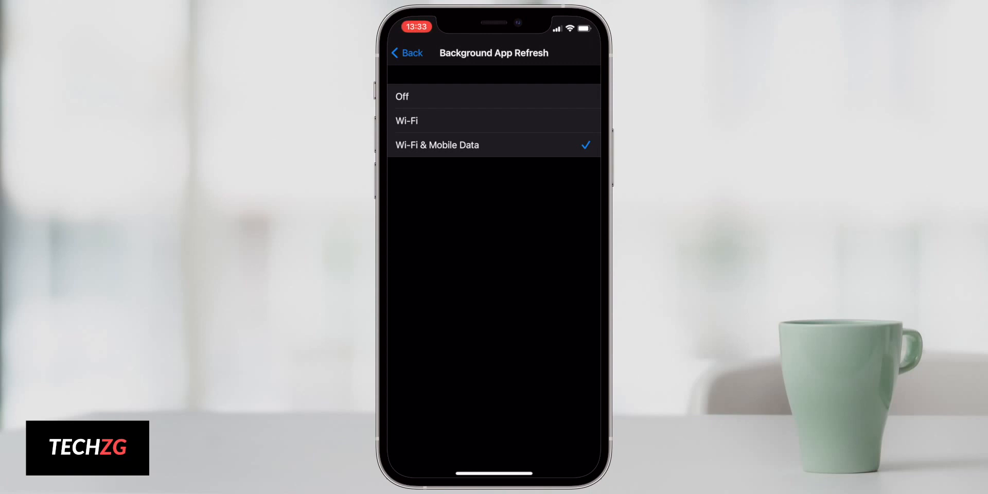
Step: Briefly set Background App Refresh to Off, then return to the per-app list
{"action": "left_click", "coordinate": [402, 96]}
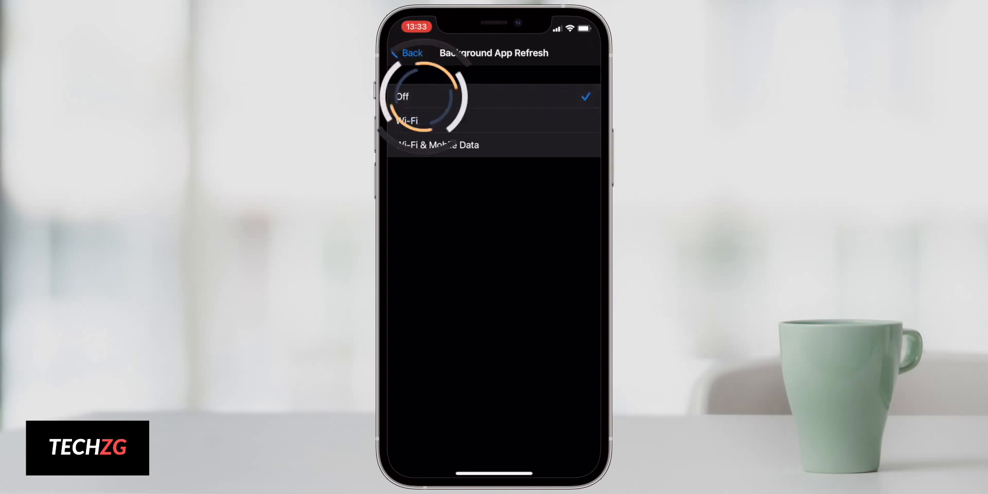
{"action": "left_click", "coordinate": [403, 96]}
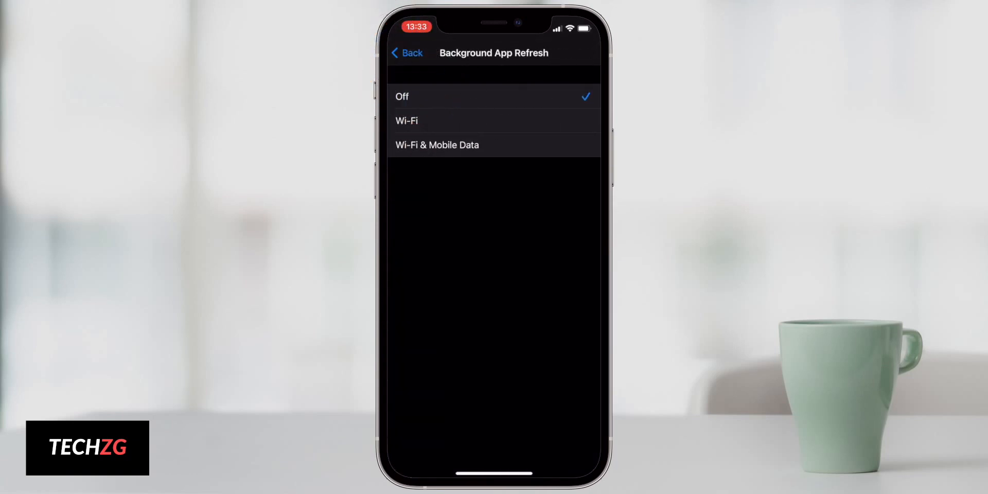
{"action": "left_click", "coordinate": [436, 145]}
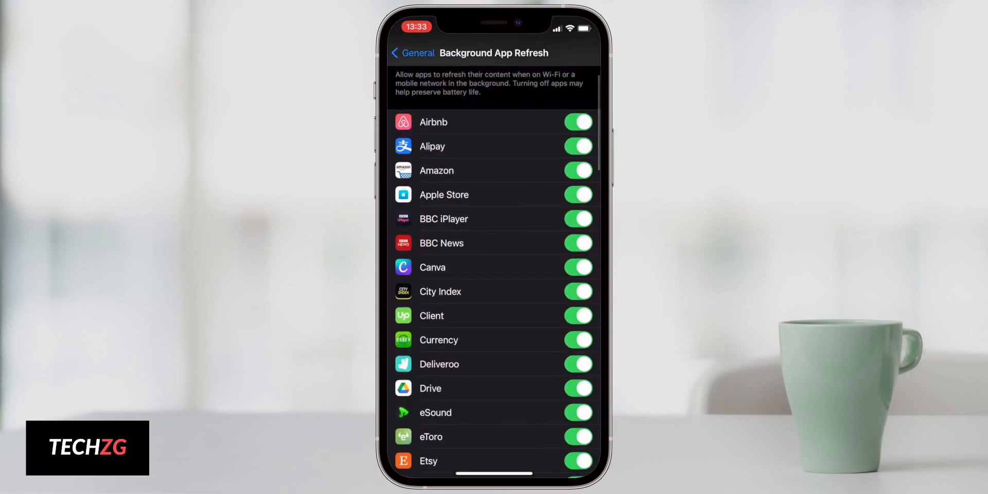
Step: Disable background refresh for Canva, City Index, Currency, eSound and eToro, then go Home
{"action": "scroll", "scroll_direction": "down", "scroll_amount": 3}
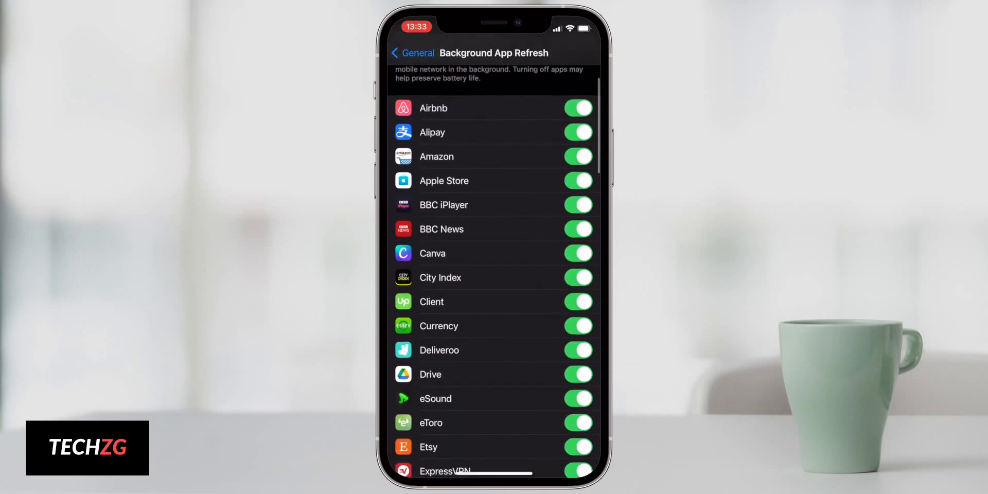
{"action": "scroll", "scroll_direction": "down", "scroll_amount": 3}
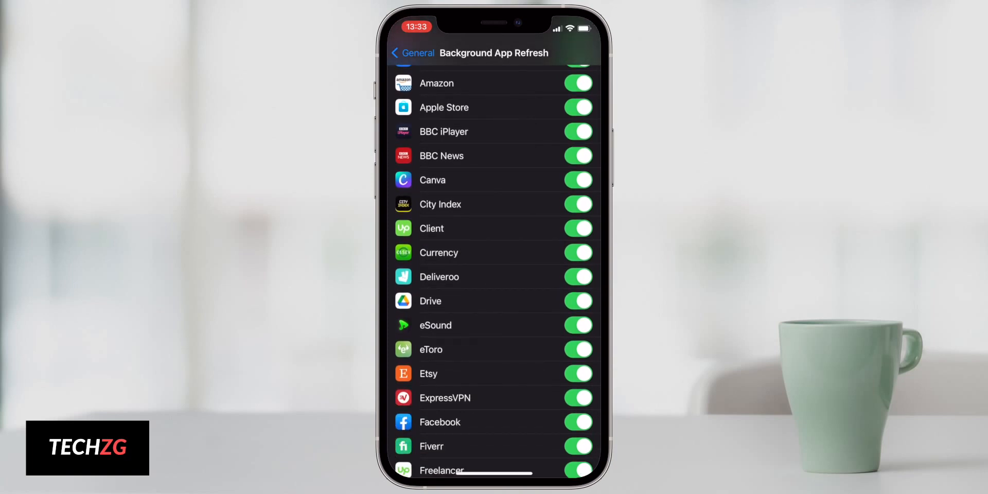
{"action": "scroll", "scroll_direction": "down", "scroll_amount": 3}
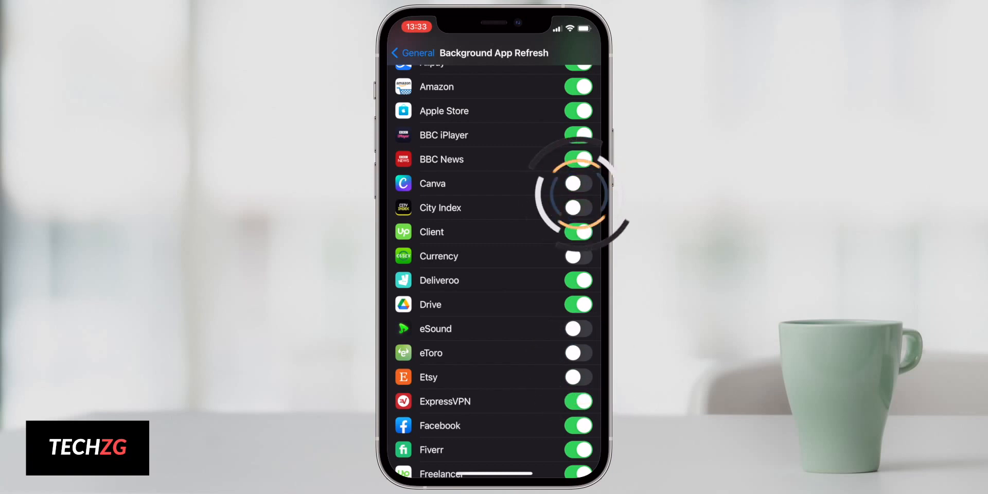
{"action": "scroll", "scroll_direction": "down", "scroll_amount": 3}
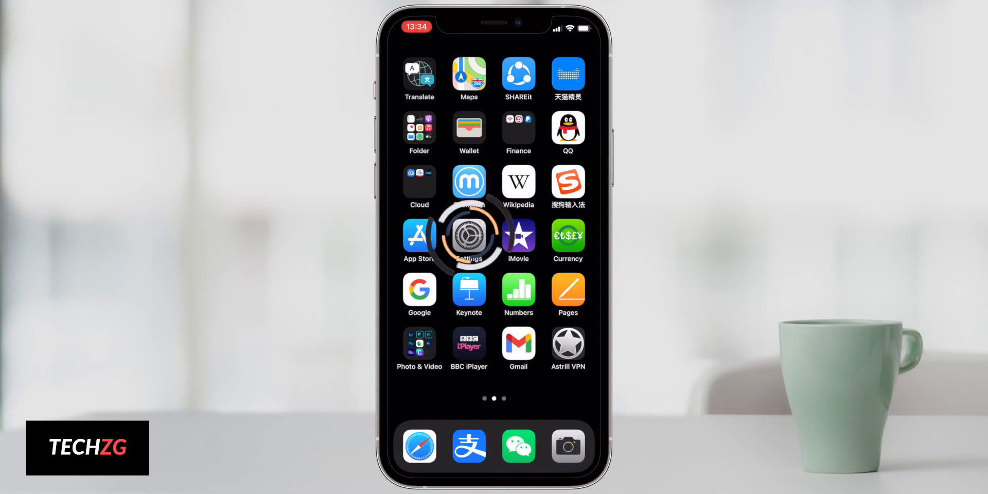
Step: Go to Privacy > Analytics & Improvements in Settings
{"action": "left_click", "coordinate": [470, 237]}
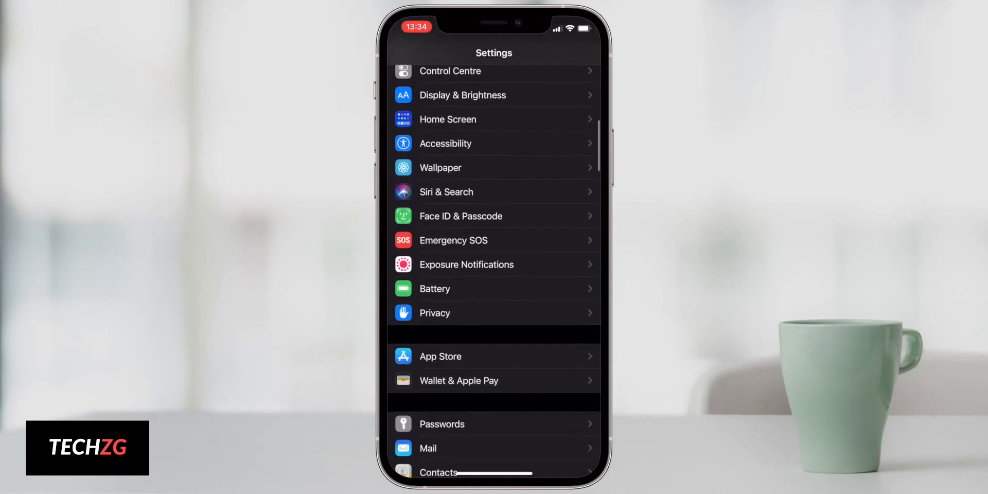
{"action": "left_click", "coordinate": [435, 312]}
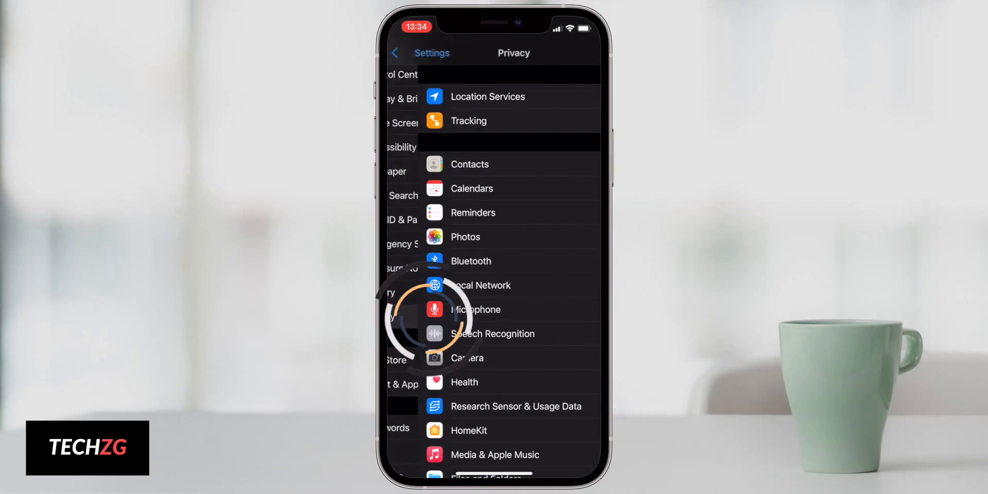
{"action": "scroll", "scroll_direction": "down", "scroll_amount": 3}
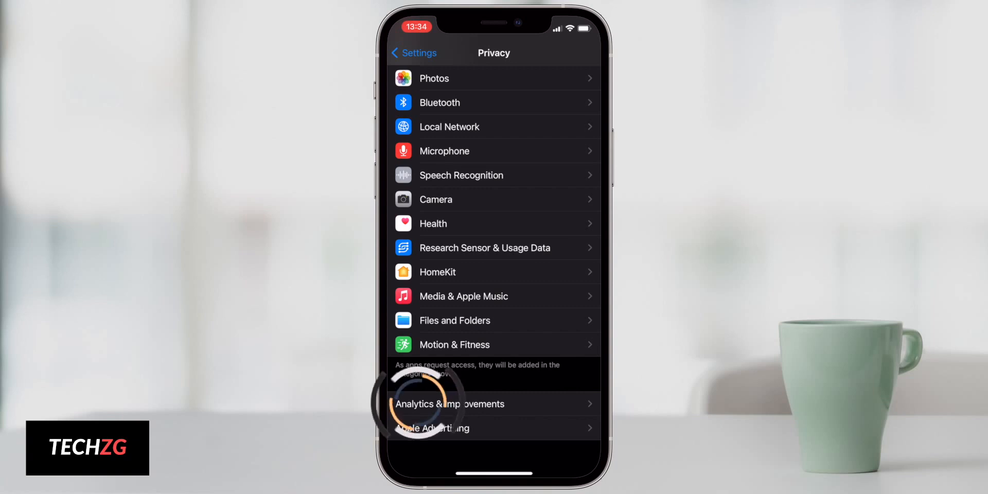
{"action": "left_click", "coordinate": [450, 403]}
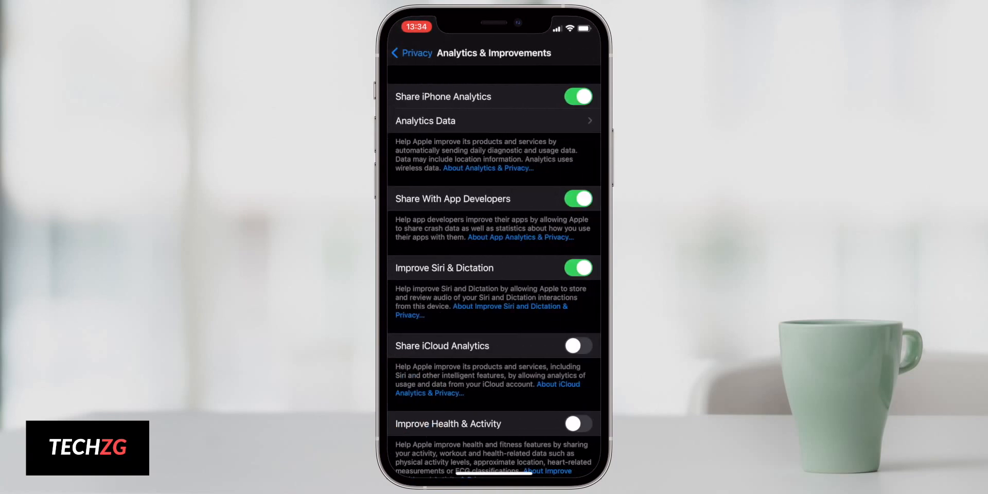
Step: Turn off Share iPhone Analytics and Share With App Developers, then go Home
{"action": "left_click", "coordinate": [576, 97]}
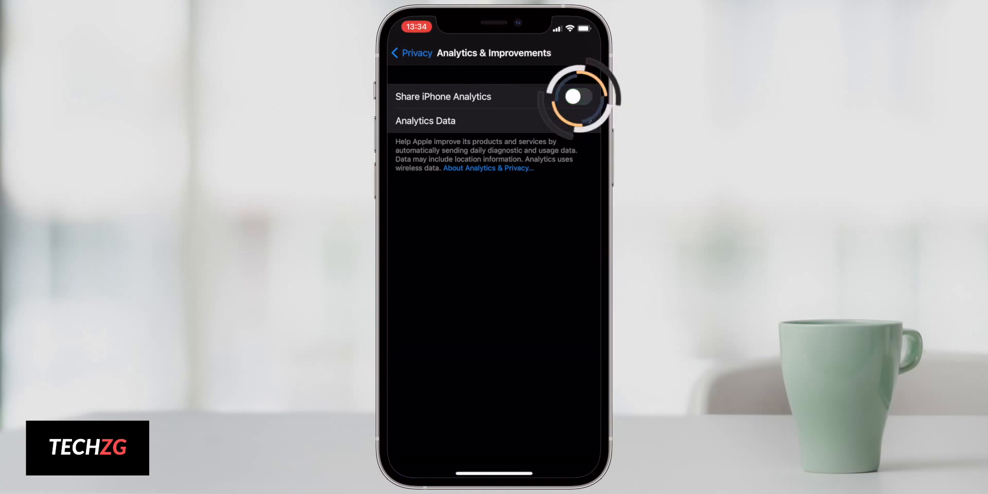
{"action": "scroll", "scroll_direction": "down", "scroll_amount": 3}
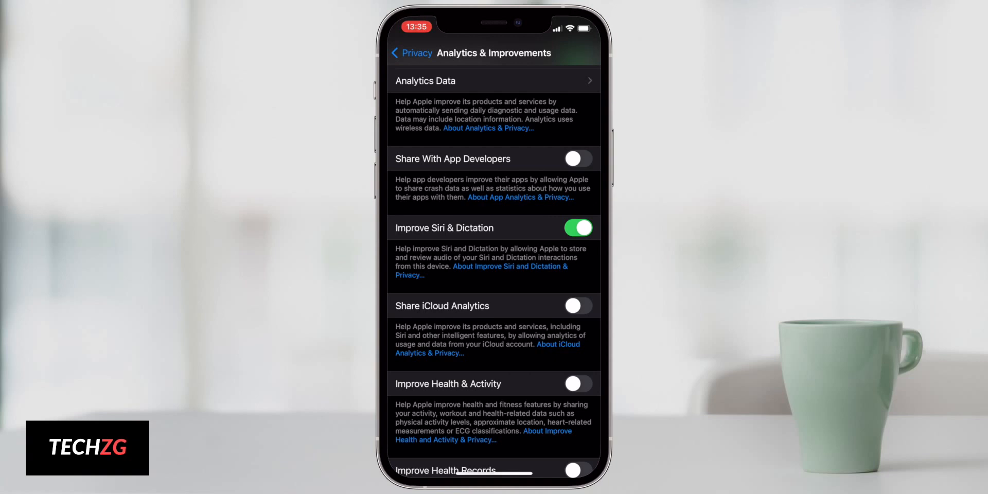
{"action": "scroll", "scroll_direction": "down", "scroll_amount": 3}
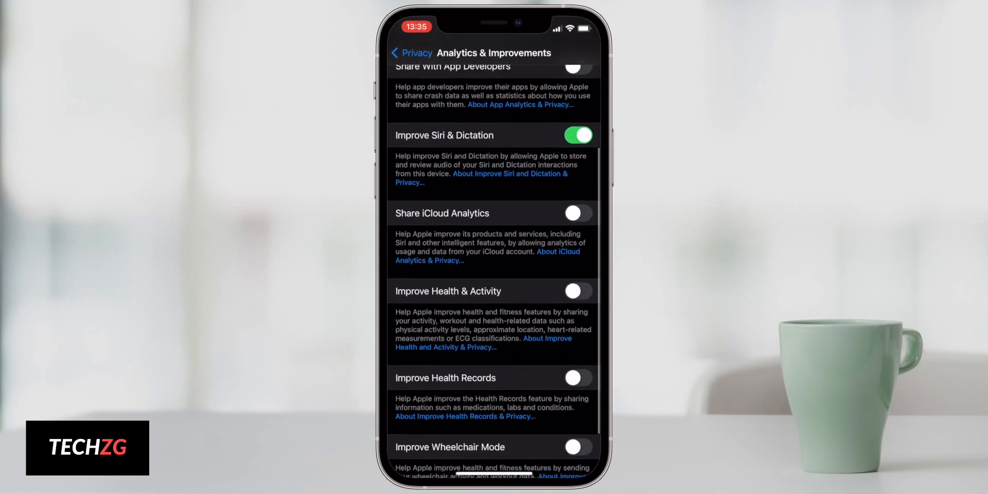
{"action": "scroll", "scroll_direction": "down", "scroll_amount": 3}
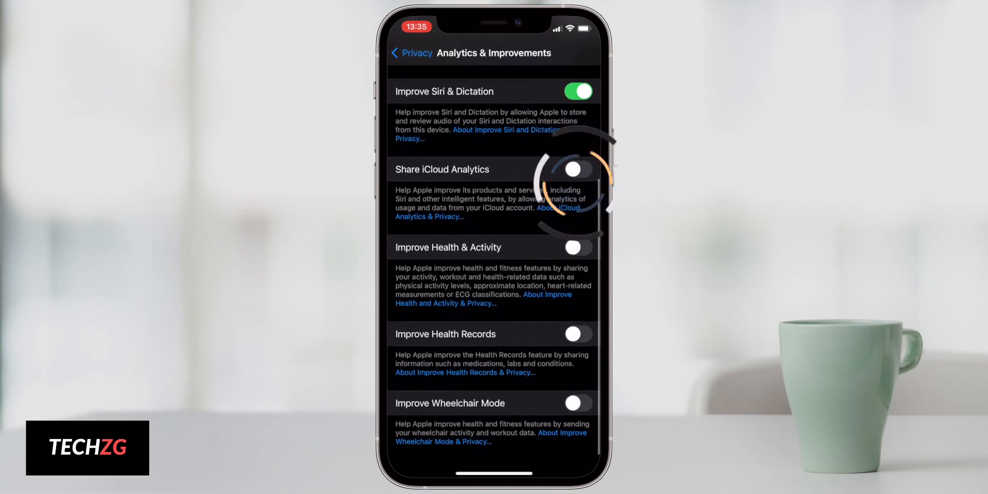
{"action": "scroll", "scroll_direction": "down", "scroll_amount": 3}
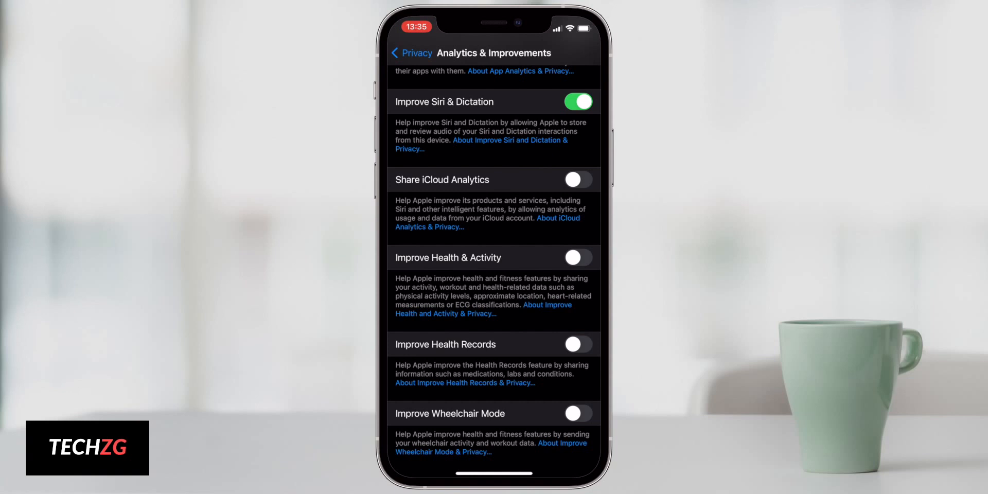
{"action": "left_click", "coordinate": [576, 258]}
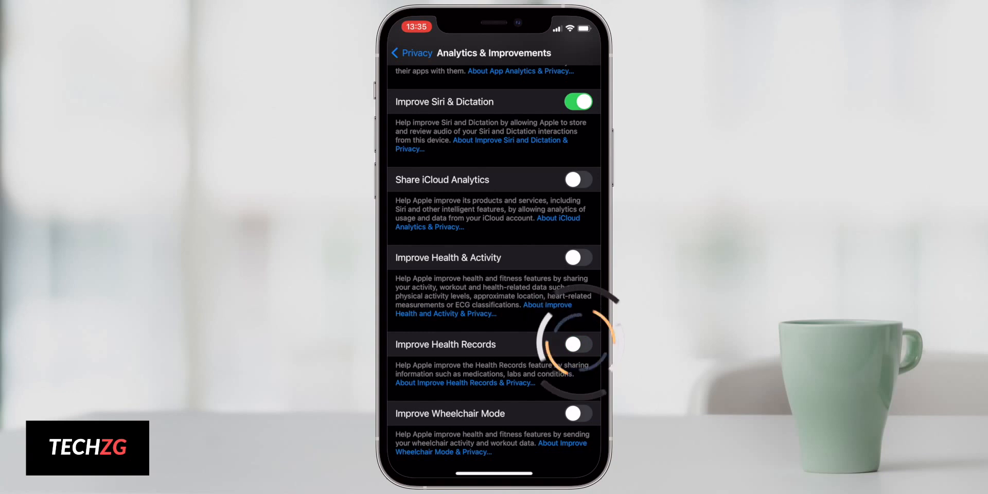
{"action": "scroll", "scroll_direction": "down", "scroll_amount": 3}
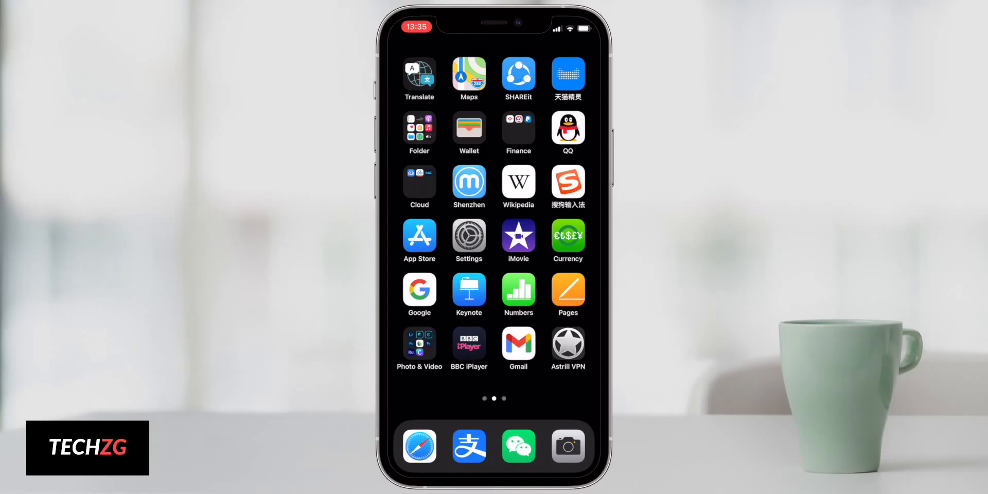
Step: Go to Privacy > Location Services in Settings
{"action": "left_click", "coordinate": [468, 241]}
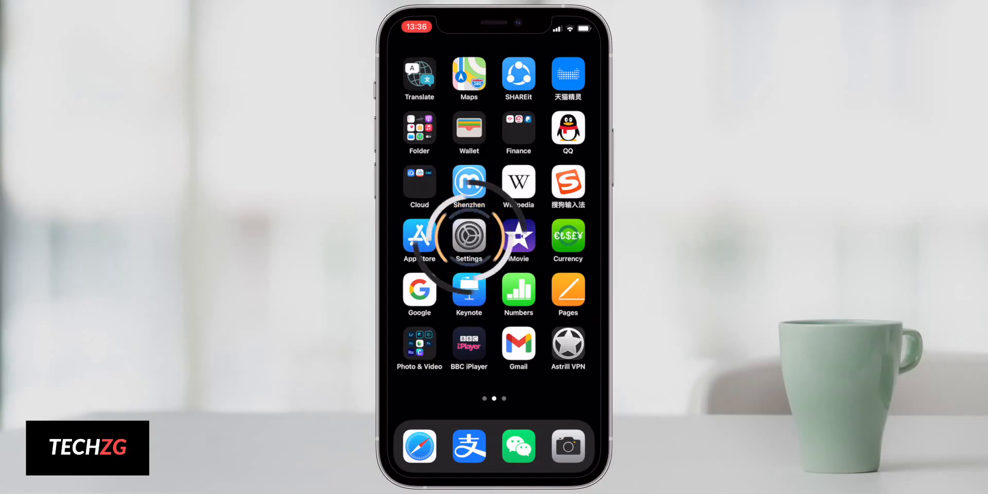
{"action": "left_click", "coordinate": [469, 241]}
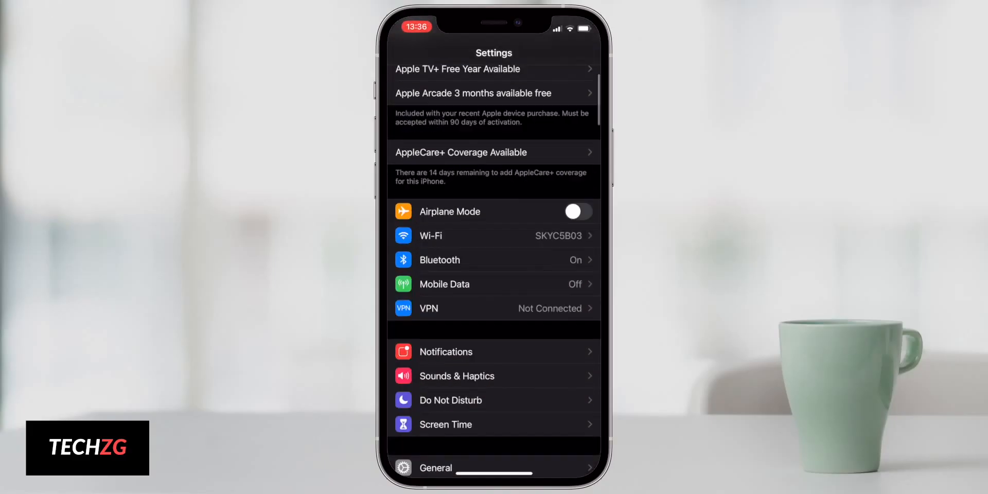
{"action": "scroll", "scroll_direction": "down", "scroll_amount": 3}
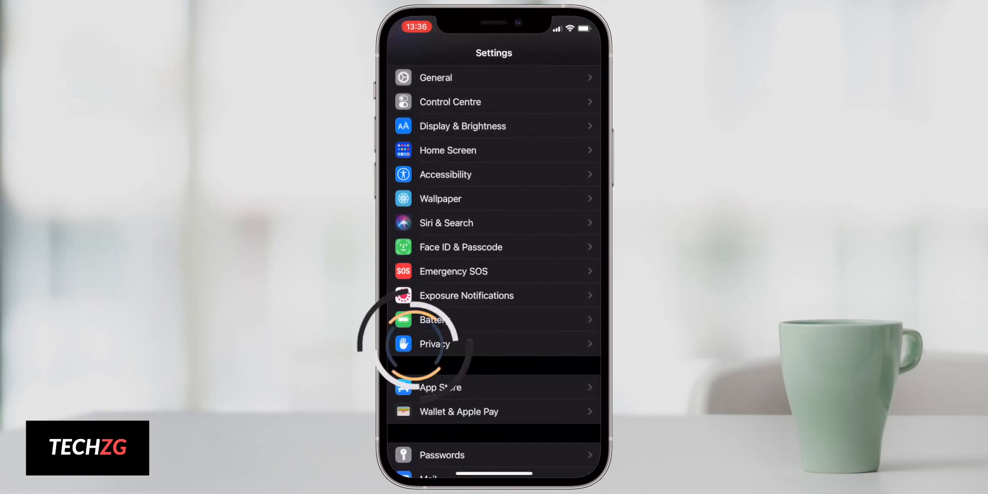
{"action": "left_click", "coordinate": [434, 344]}
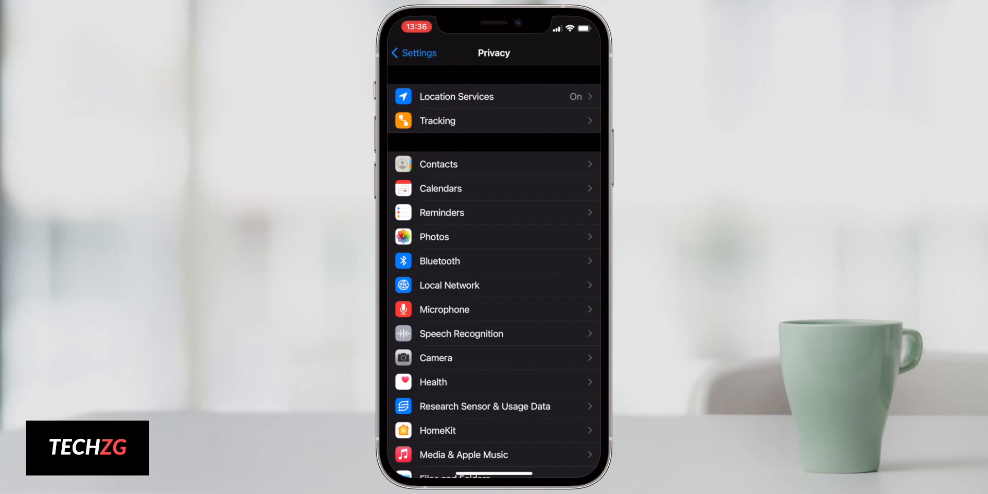
{"action": "left_click", "coordinate": [456, 97]}
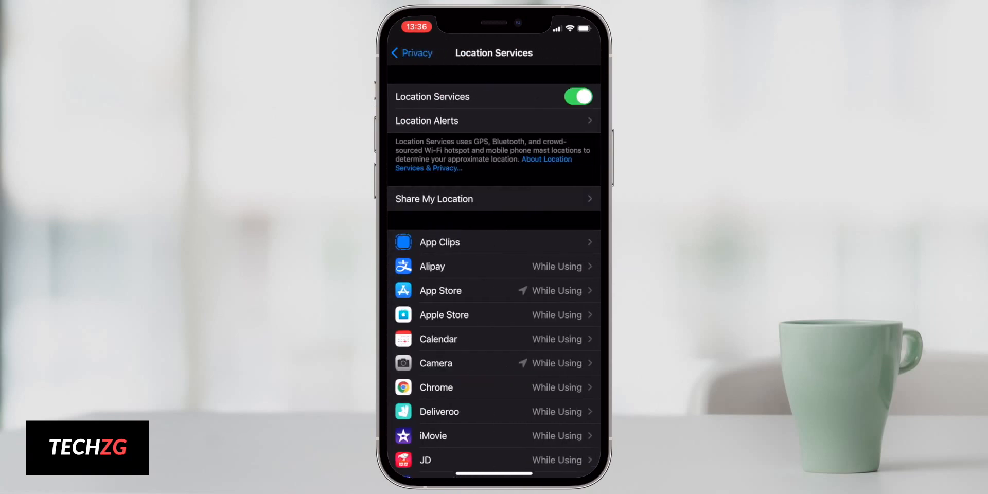
Step: Scroll the Location Services app list down to the 搜狗输入法 entry and open it
{"action": "scroll", "scroll_direction": "down", "scroll_amount": 3}
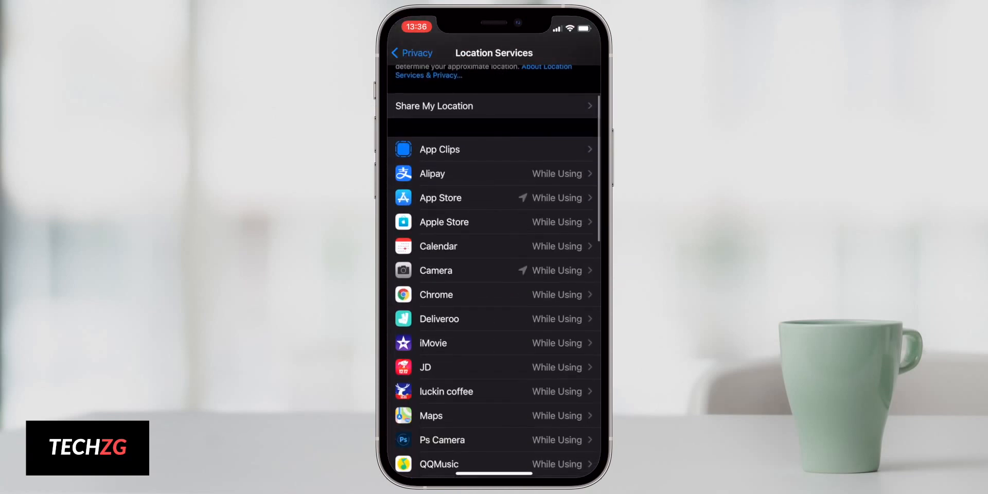
{"action": "scroll", "scroll_direction": "down", "scroll_amount": 3}
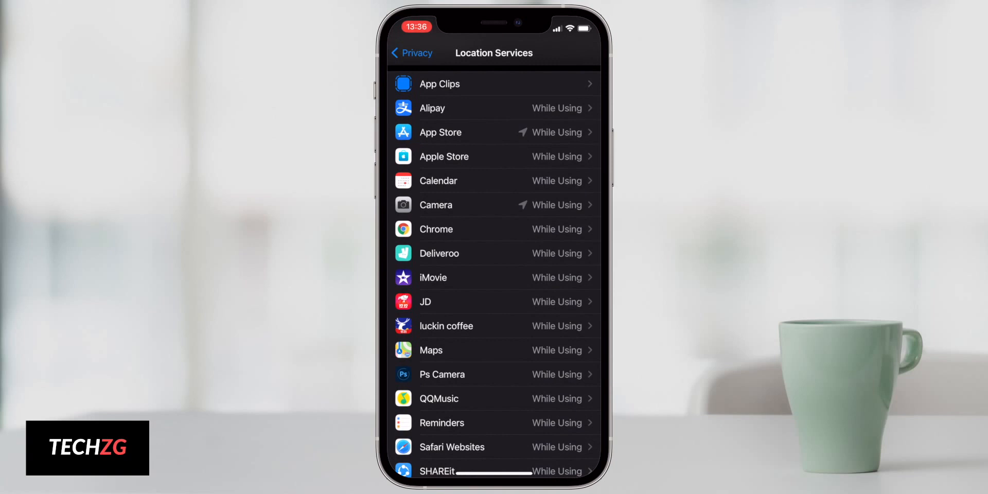
{"action": "scroll", "scroll_direction": "down", "scroll_amount": 3}
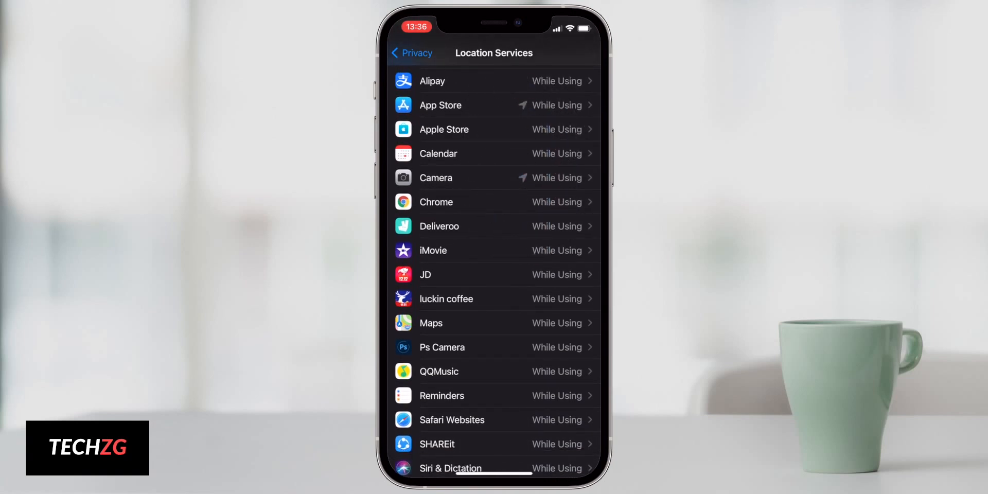
{"action": "scroll", "scroll_direction": "down", "scroll_amount": 3}
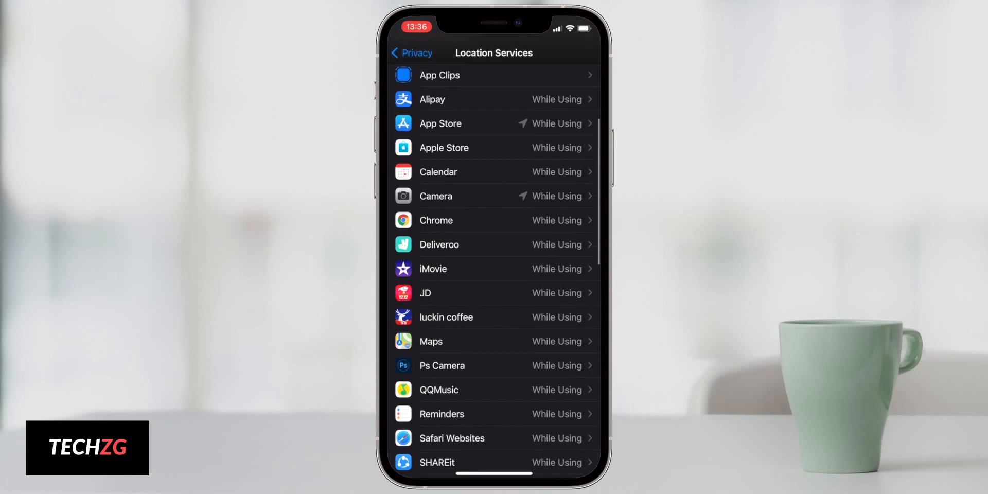
{"action": "scroll", "scroll_direction": "down", "scroll_amount": 3}
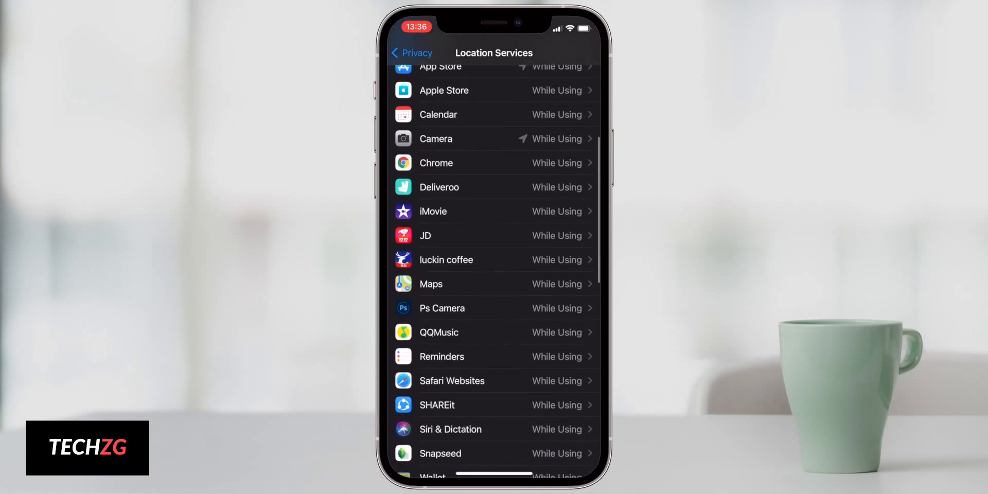
{"action": "scroll", "scroll_direction": "down", "scroll_amount": 3}
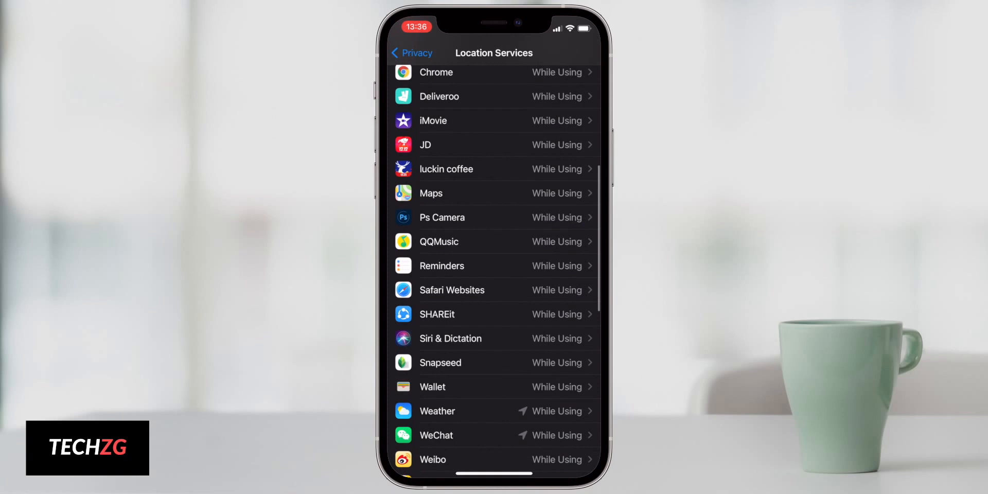
{"action": "scroll", "scroll_direction": "down", "scroll_amount": 3}
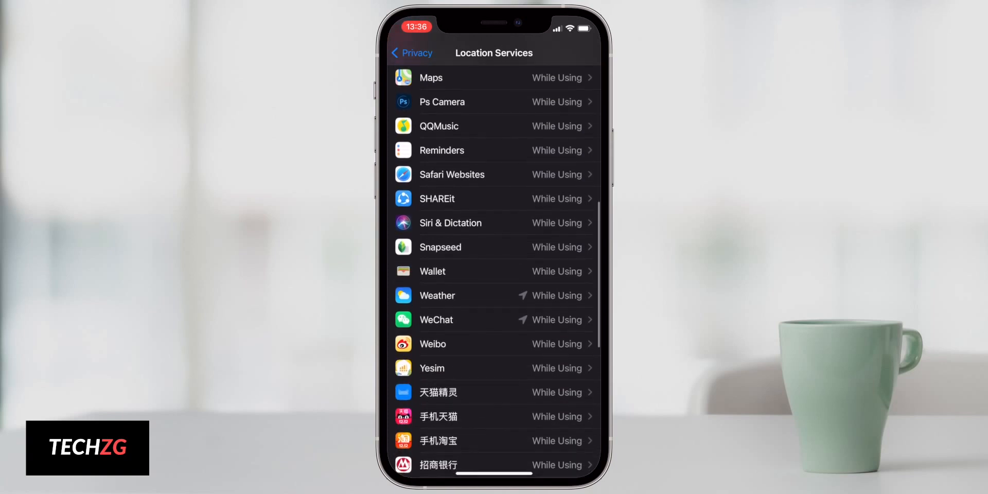
{"action": "scroll", "scroll_direction": "down", "scroll_amount": 3}
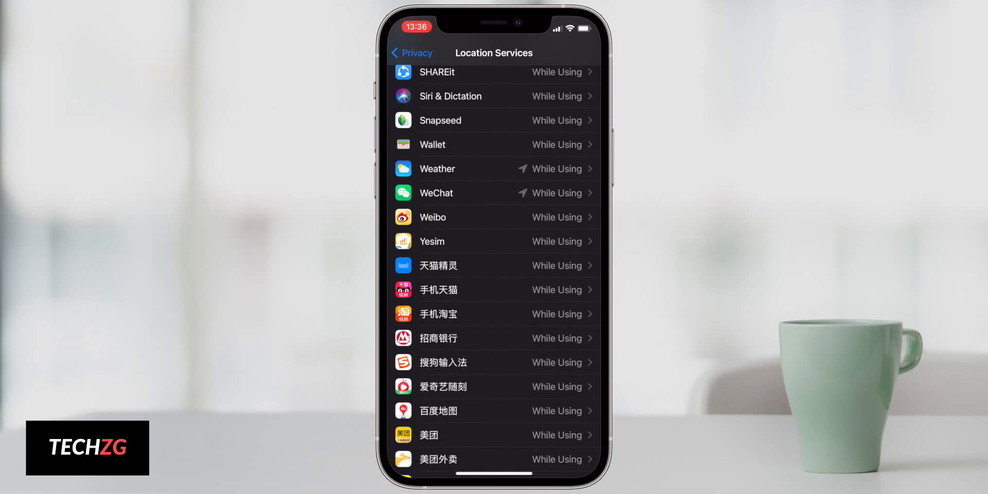
{"action": "scroll", "scroll_direction": "down", "scroll_amount": 3}
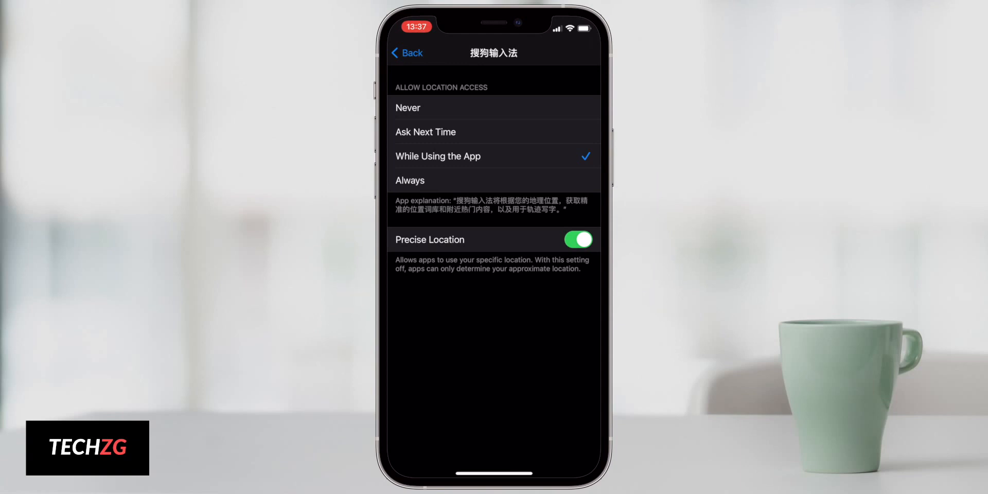
Step: Turn Precise Location off for 搜狗输入法 and return to the Location Services list
{"action": "left_click", "coordinate": [577, 240]}
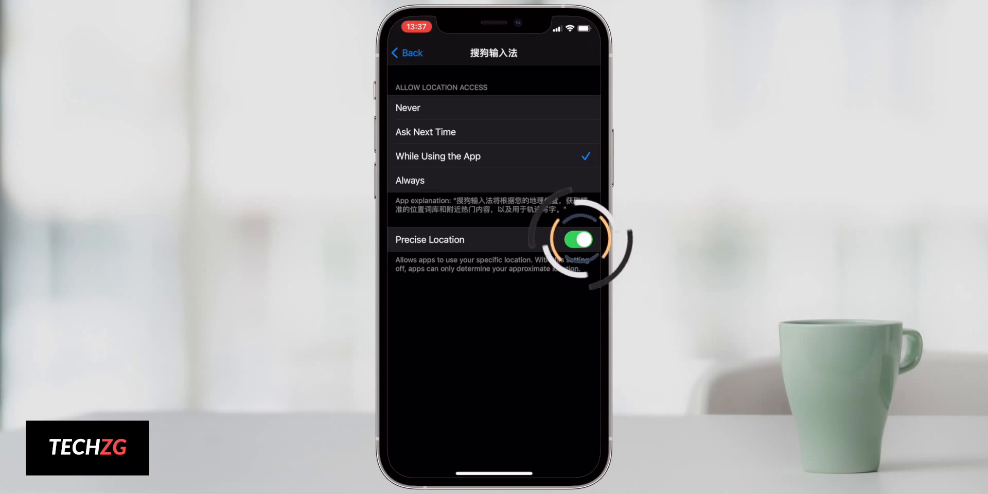
{"action": "left_click", "coordinate": [577, 240]}
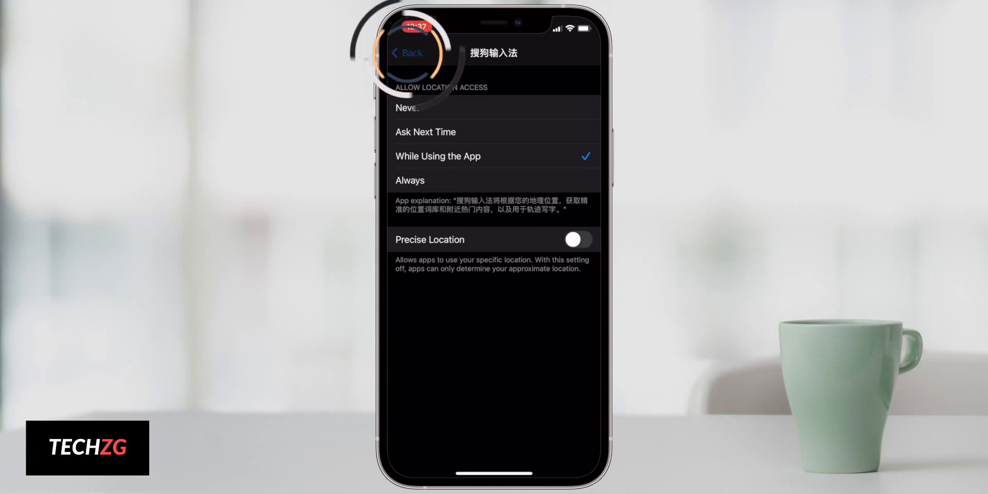
{"action": "left_click", "coordinate": [406, 52]}
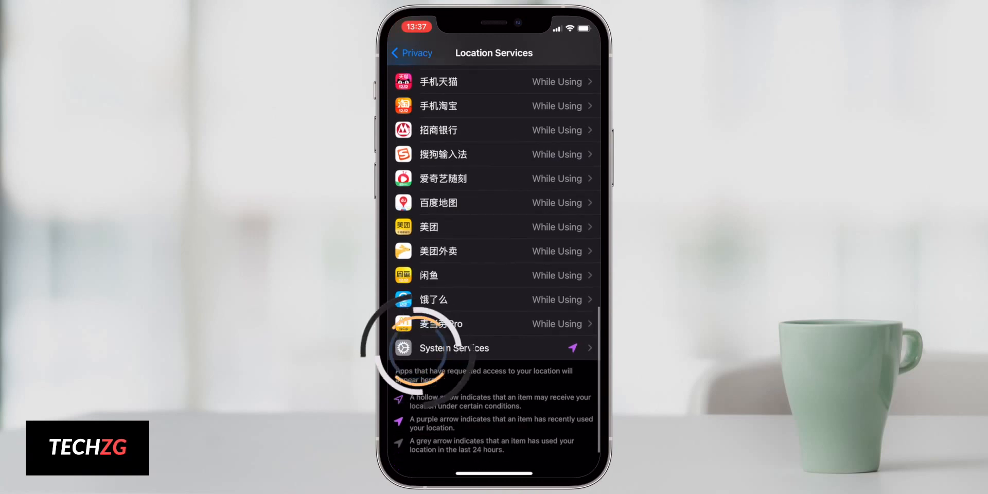
Step: In System Services, turn off location for Compass Calibration and HomeKit
{"action": "left_click", "coordinate": [454, 347]}
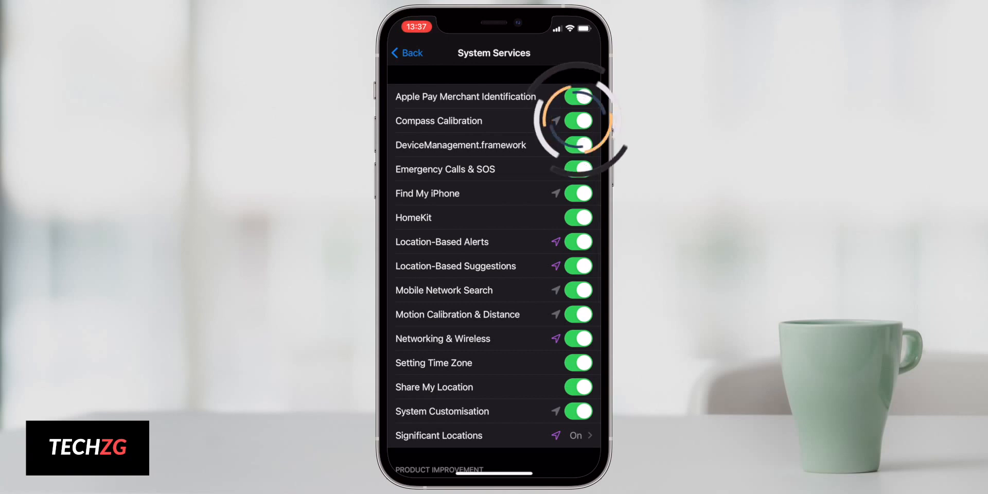
{"action": "left_click", "coordinate": [577, 120]}
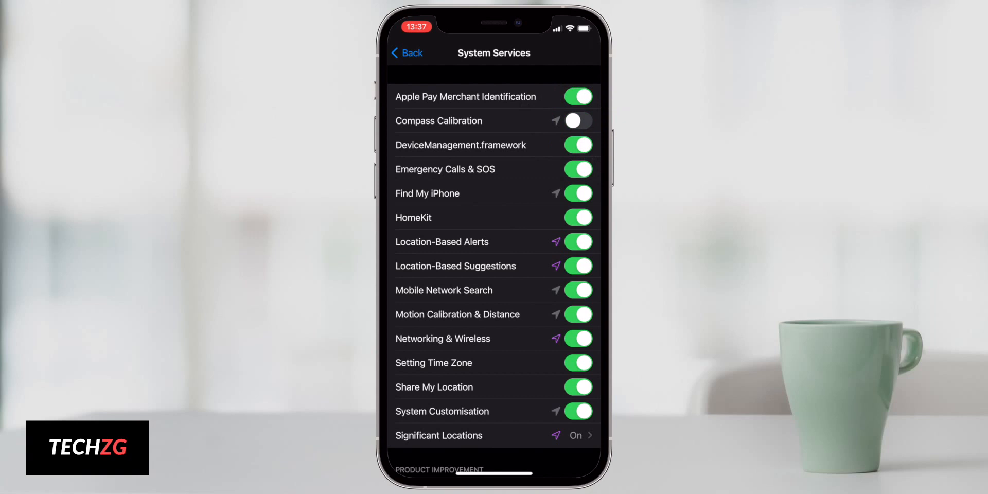
{"action": "scroll", "scroll_direction": "down", "scroll_amount": 3}
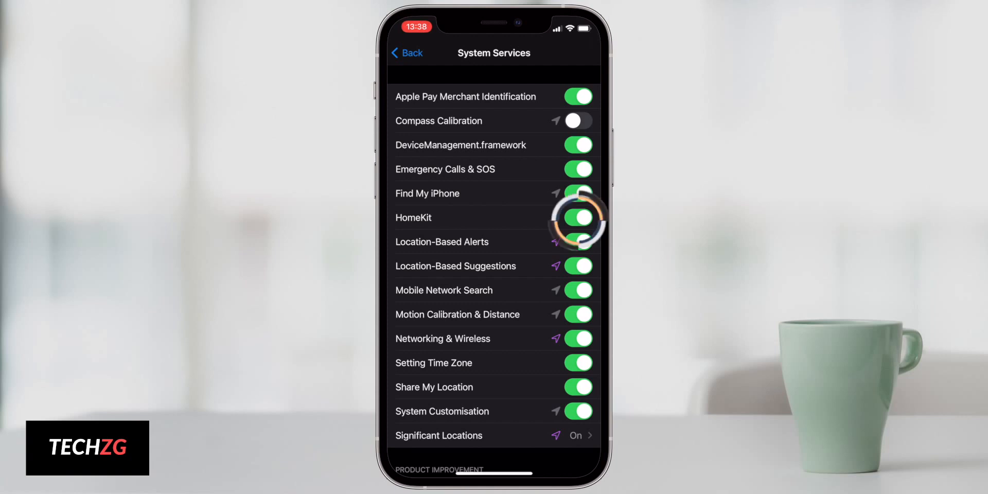
{"action": "left_click", "coordinate": [578, 217]}
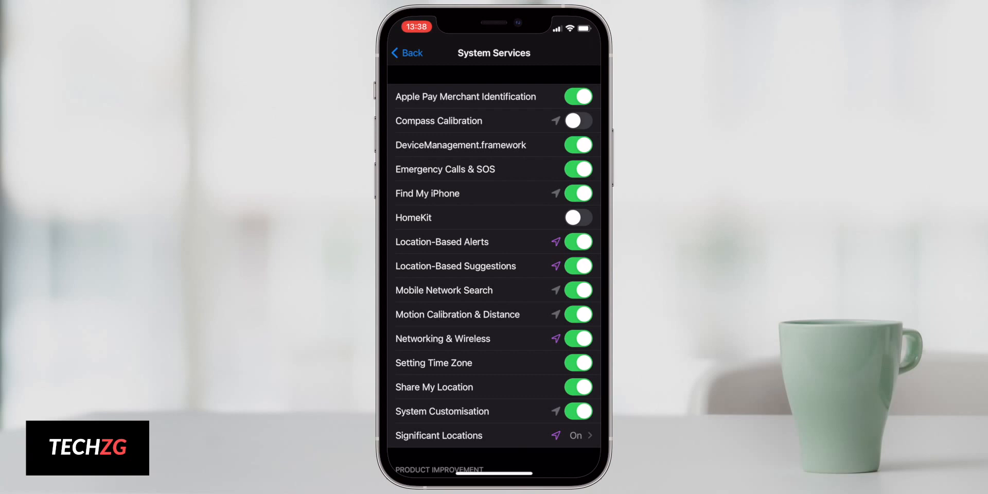
Step: Turn off location for Setting Time Zone, Location-Based Alerts and Location-Based Suggestions
{"action": "left_click", "coordinate": [578, 362]}
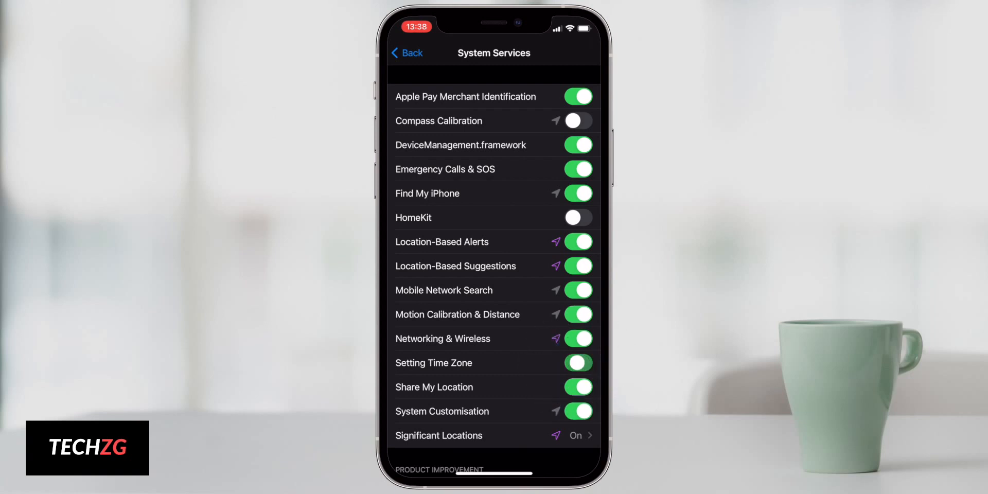
{"action": "left_click", "coordinate": [577, 362]}
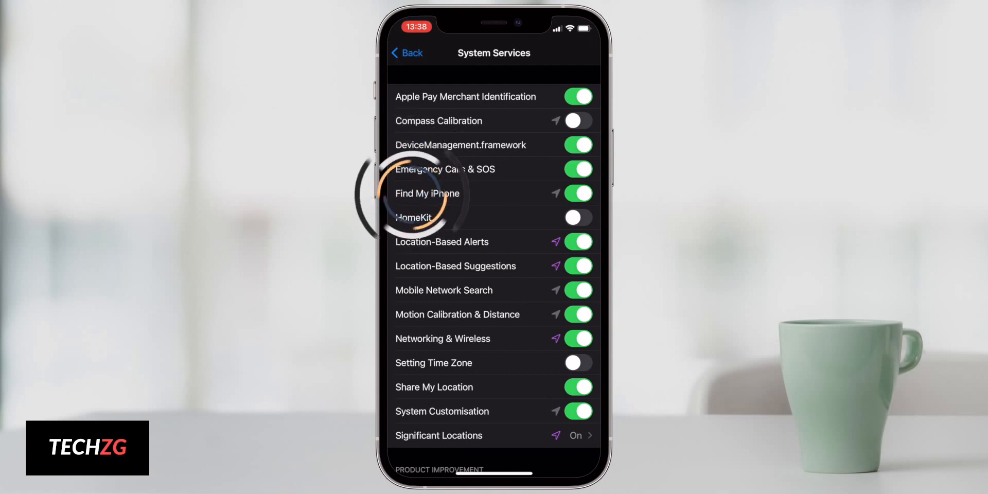
{"action": "scroll", "scroll_direction": "down", "scroll_amount": 3}
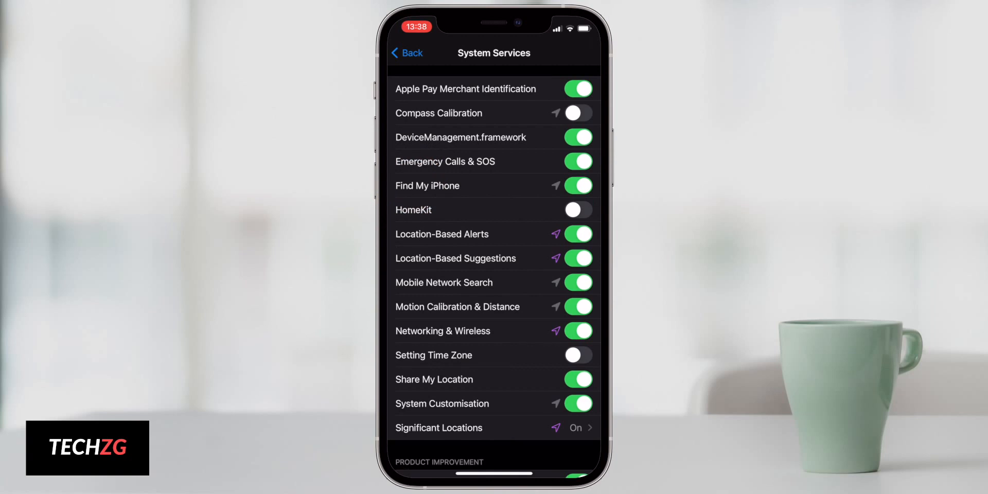
{"action": "left_click", "coordinate": [577, 246]}
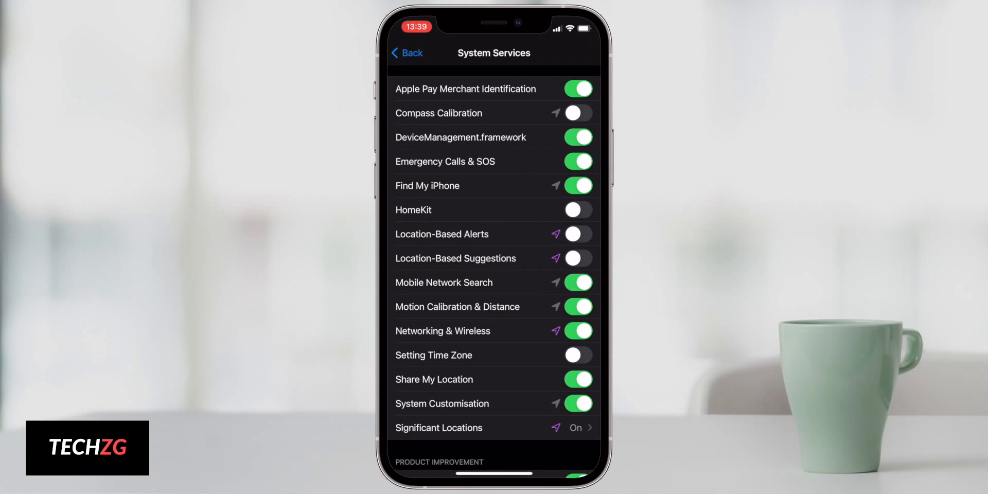
{"action": "scroll", "scroll_direction": "down", "scroll_amount": 3}
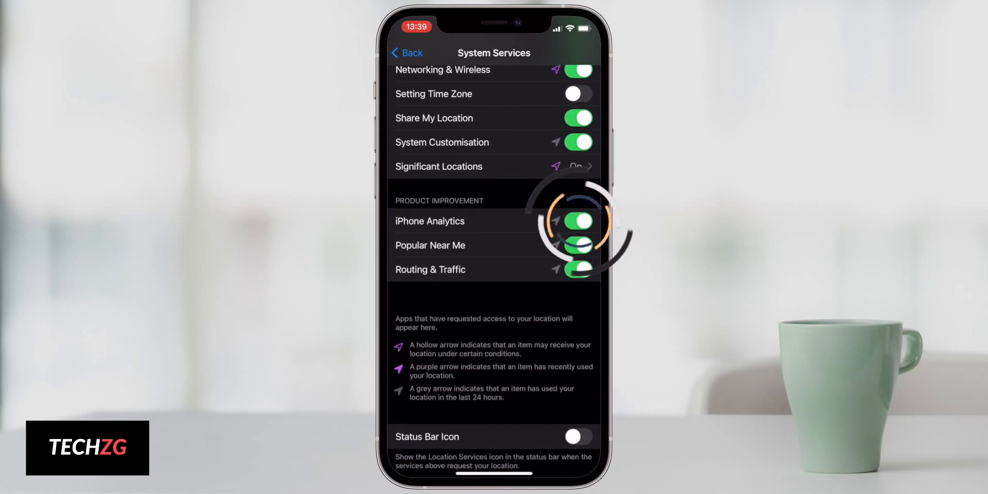
Step: Turn off iPhone Analytics location use under Product Improvement, then go Home
{"action": "left_click", "coordinate": [577, 220]}
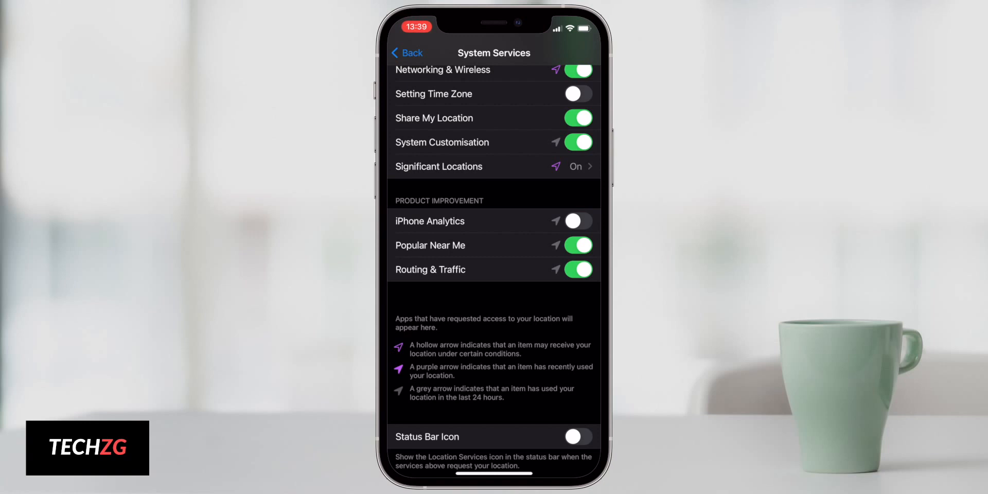
{"action": "left_click", "coordinate": [577, 245]}
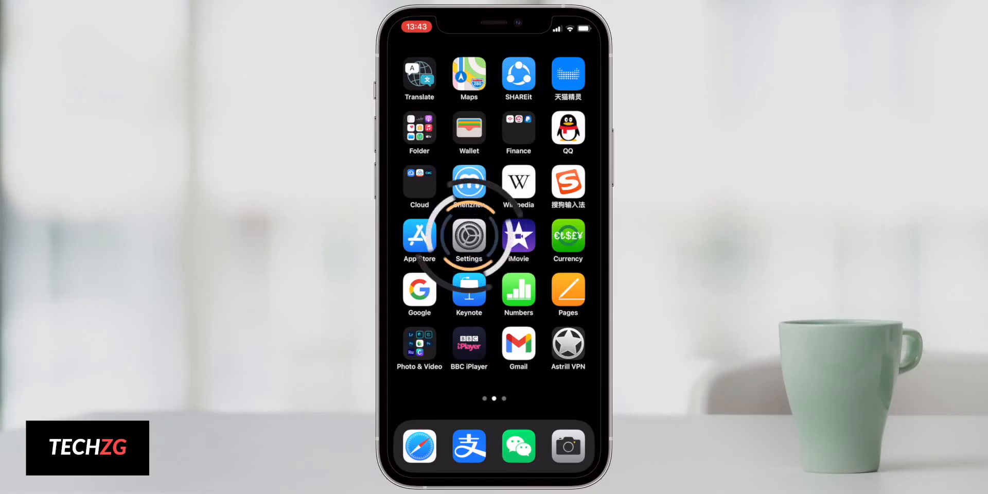
Step: Reach the Touch settings under Accessibility in Settings
{"action": "left_click", "coordinate": [469, 237]}
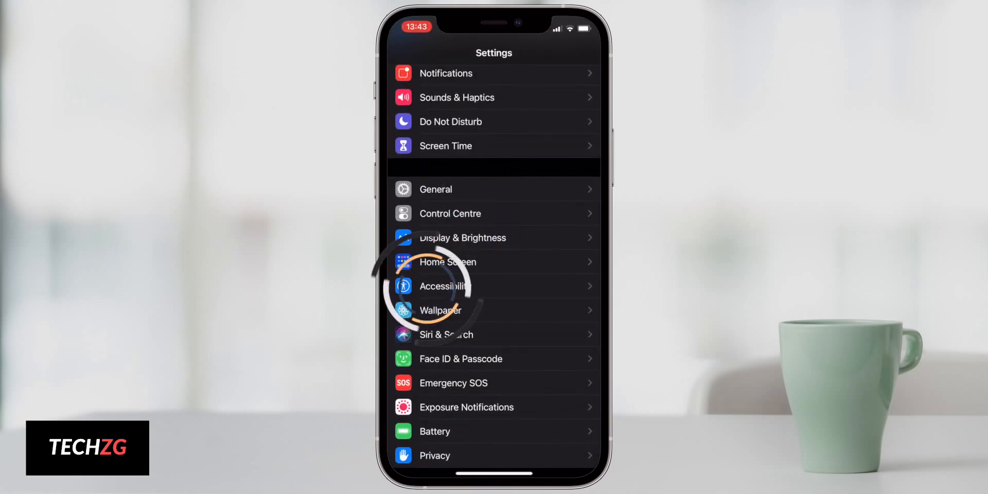
{"action": "left_click", "coordinate": [445, 285]}
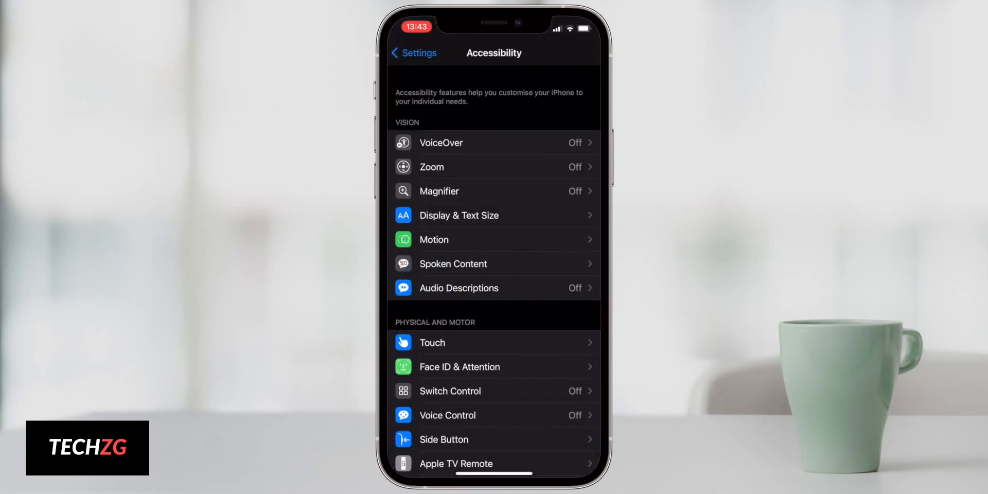
{"action": "left_click", "coordinate": [431, 341]}
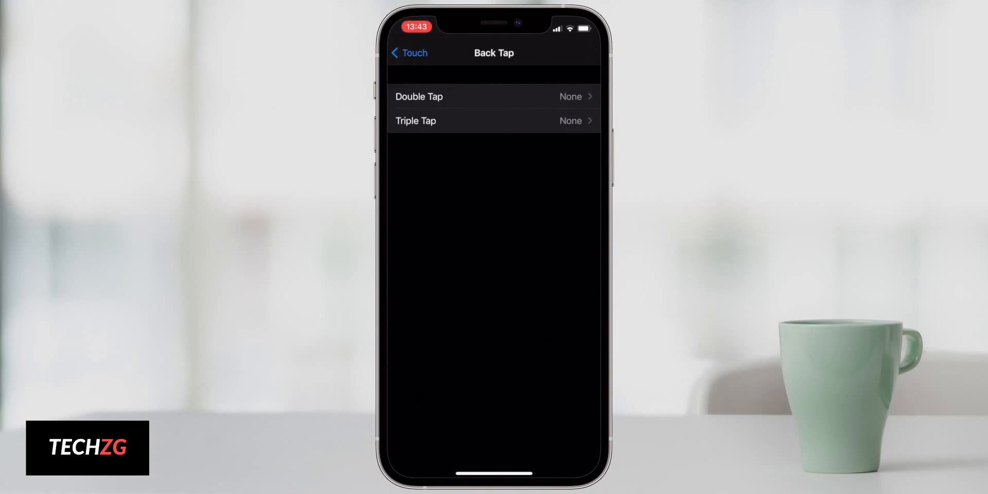
Step: Assign actions to the Double and Triple Back Tap gestures, triggering a home-screen screenshot
{"action": "left_click", "coordinate": [493, 96]}
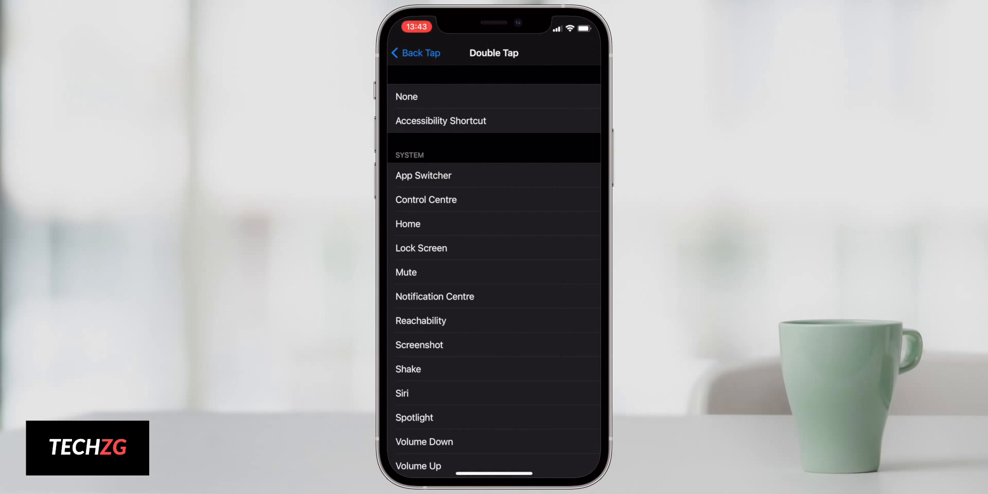
{"action": "scroll", "scroll_direction": "down", "scroll_amount": 3}
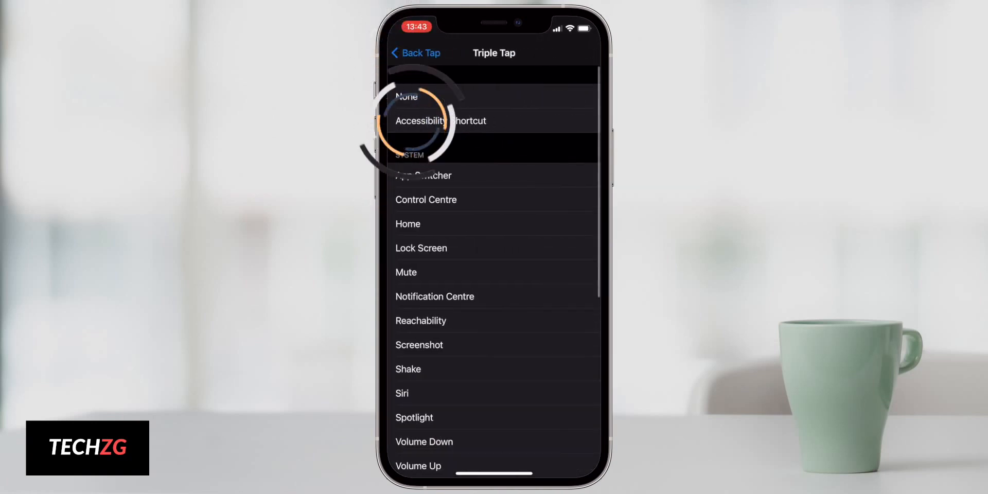
{"action": "left_click", "coordinate": [419, 344]}
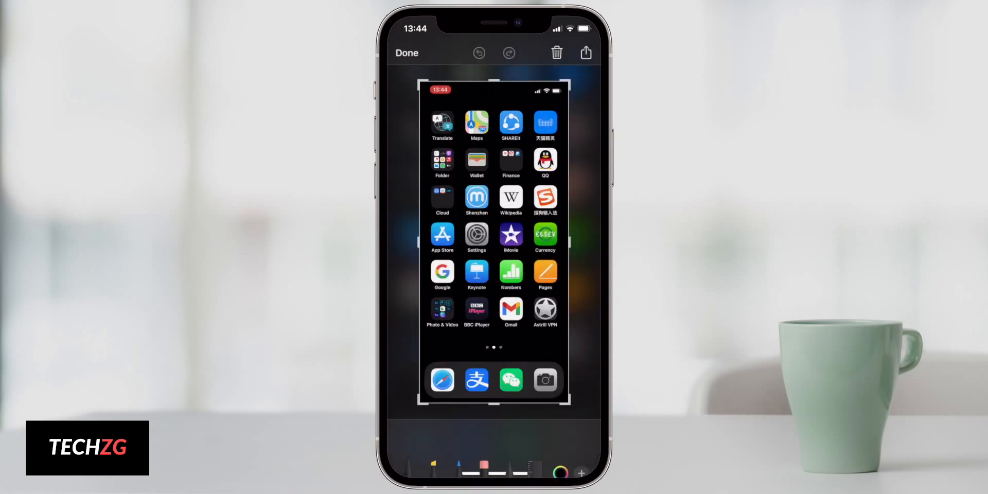
Step: Dismiss the screenshot markup with Done and return to the Home Screen
{"action": "left_click", "coordinate": [406, 52]}
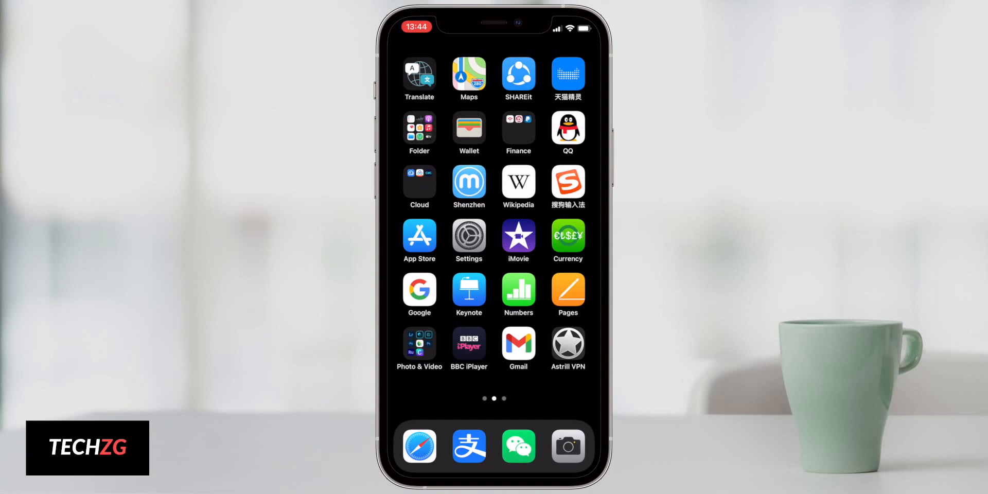
{"action": "left_click", "coordinate": [468, 236]}
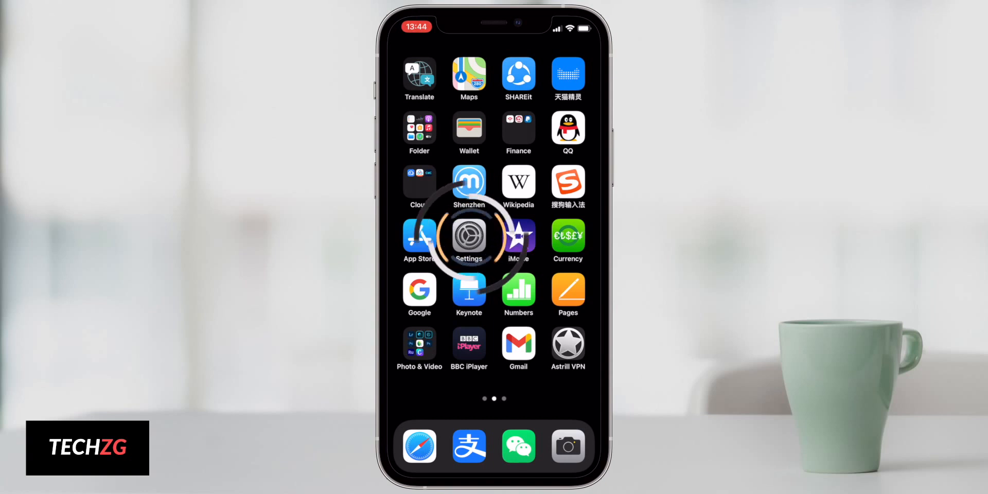
Step: Make Chrome the default browser app from Chrome's settings page
{"action": "left_click", "coordinate": [470, 237]}
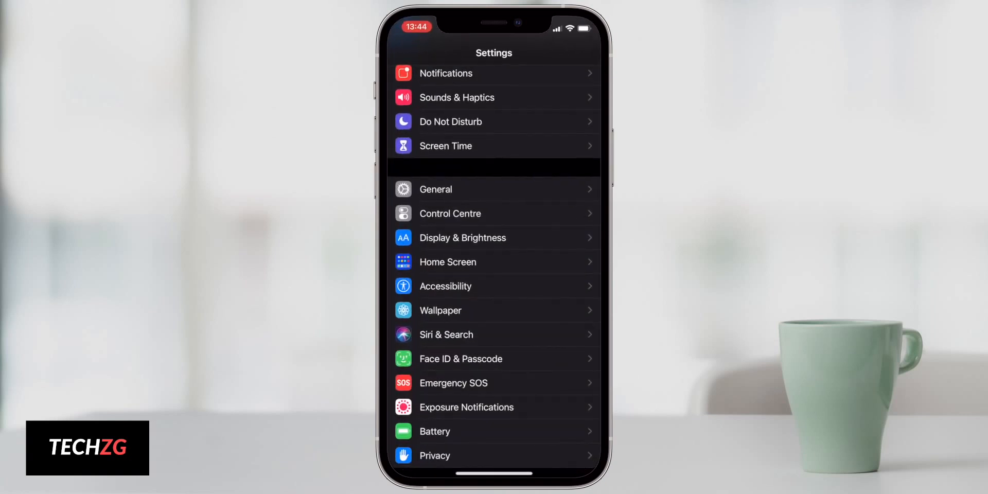
{"action": "scroll", "scroll_direction": "down", "scroll_amount": 3}
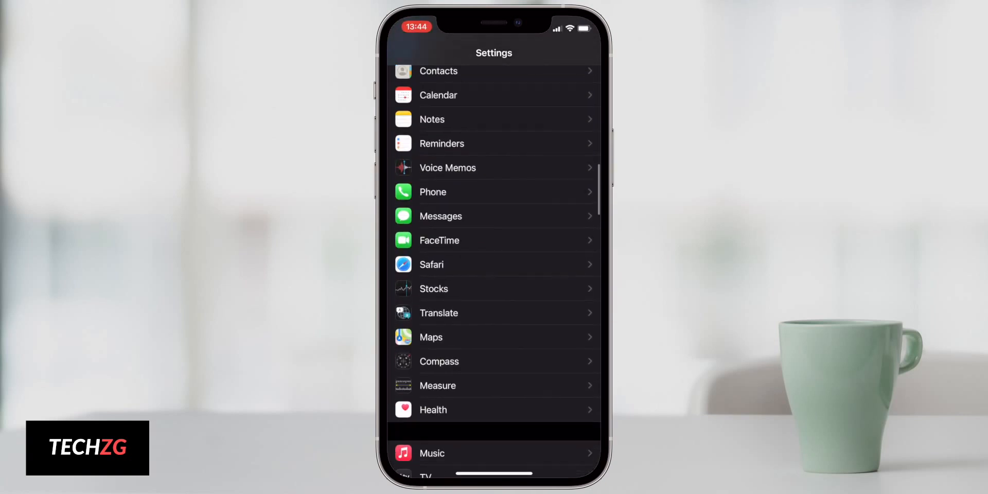
{"action": "scroll", "scroll_direction": "down", "scroll_amount": 3}
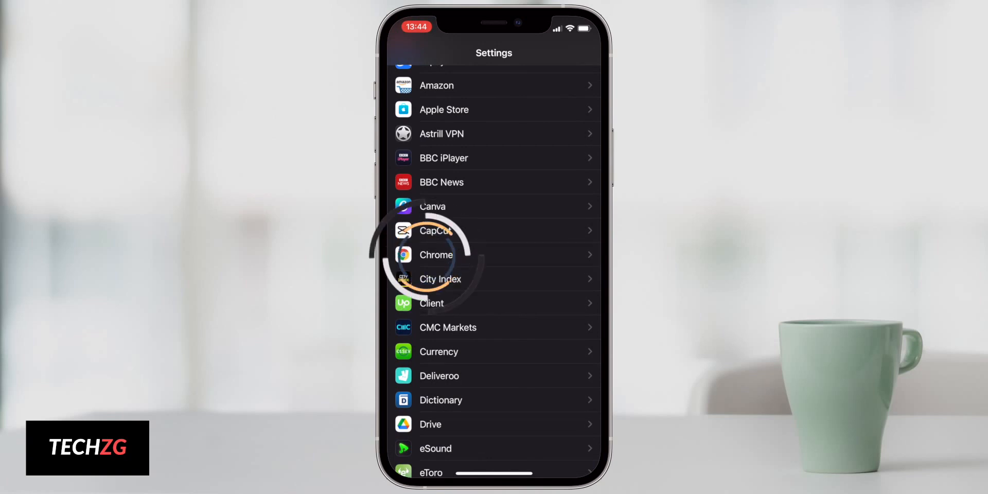
{"action": "left_click", "coordinate": [435, 254]}
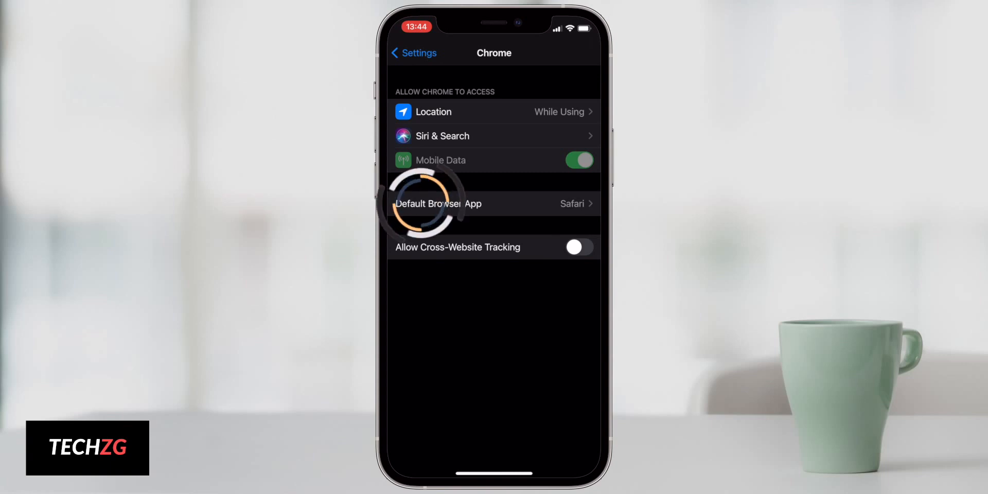
{"action": "left_click", "coordinate": [493, 203]}
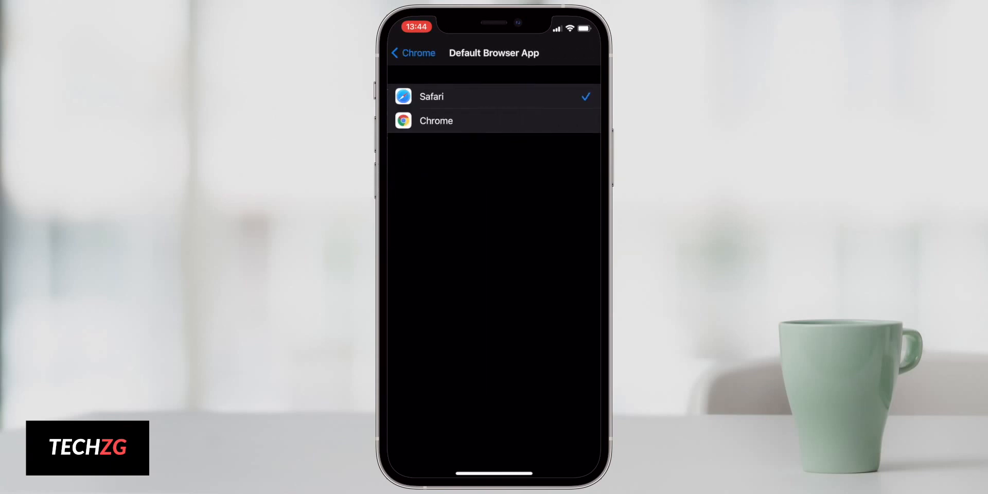
{"action": "left_click", "coordinate": [435, 121]}
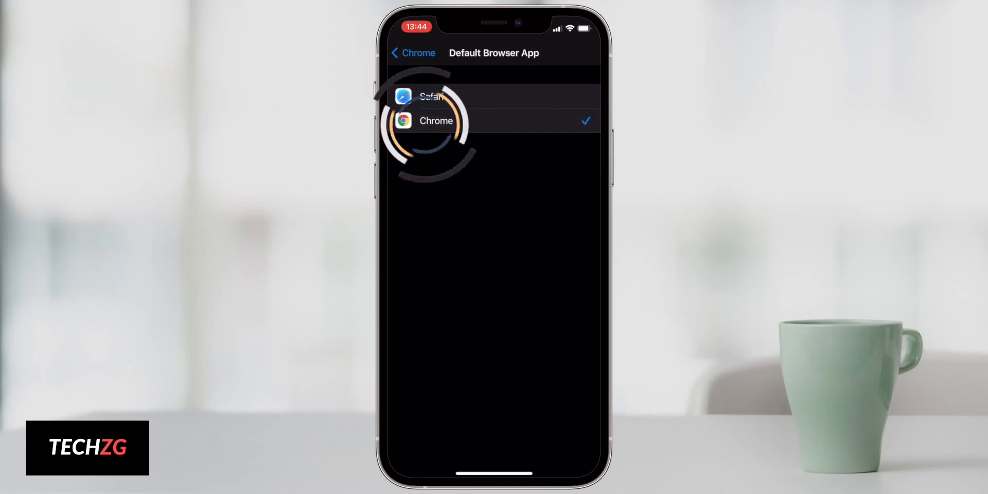
{"action": "left_click", "coordinate": [412, 53]}
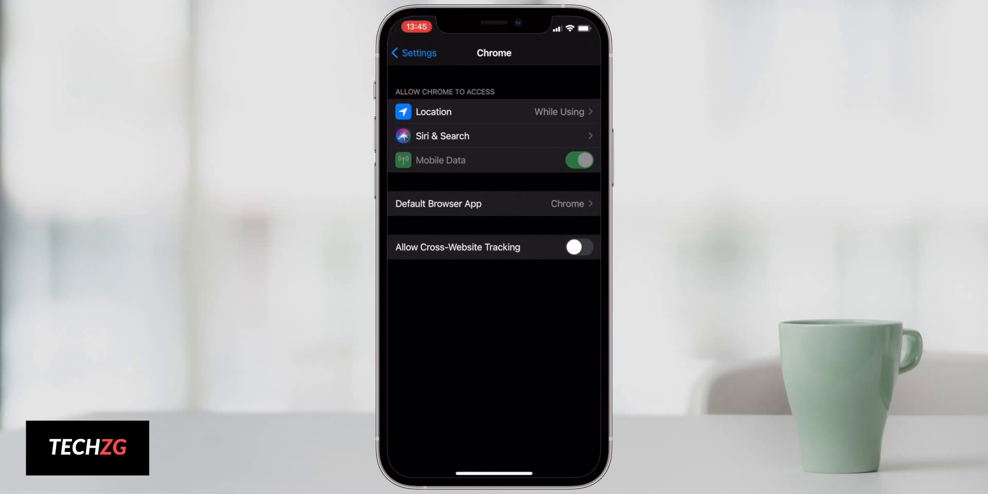
{"action": "left_click", "coordinate": [413, 53]}
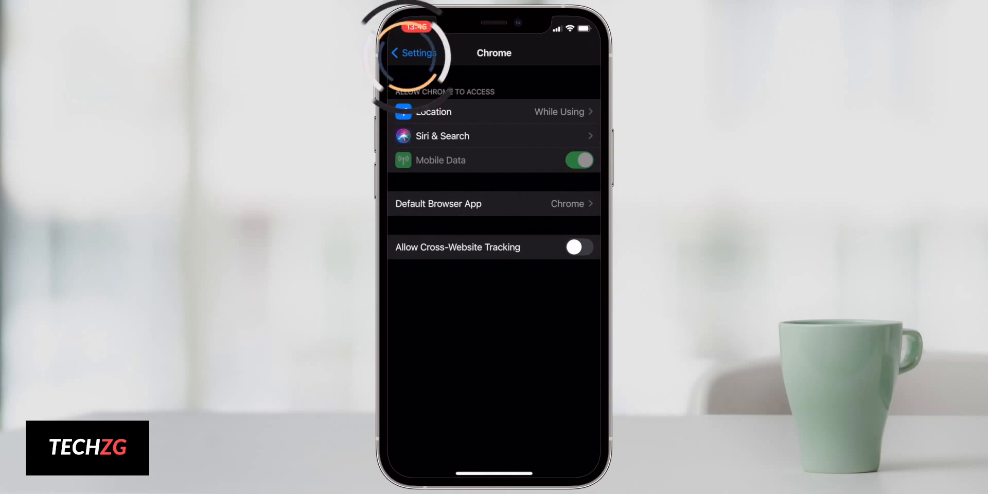
Step: Make Gmail the default mail app from Gmail's settings page
{"action": "left_click", "coordinate": [413, 53]}
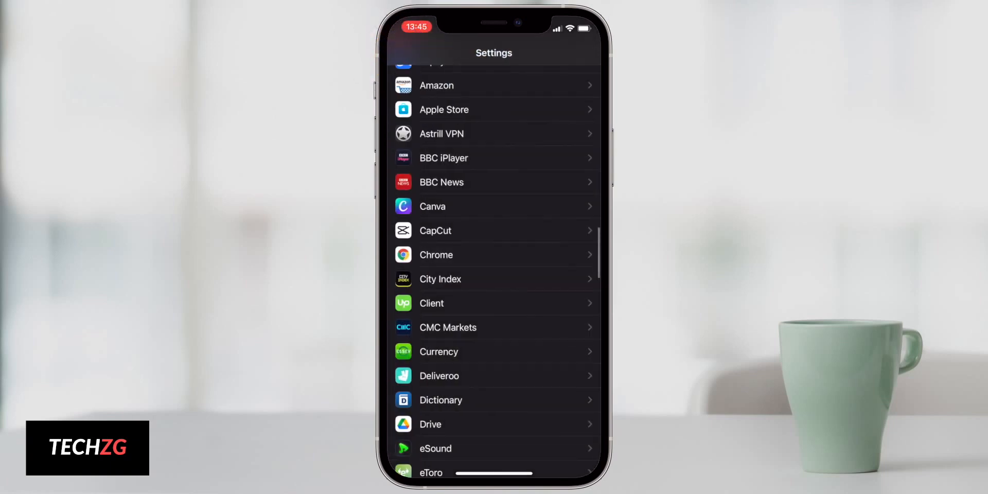
{"action": "scroll", "scroll_direction": "down", "scroll_amount": 3}
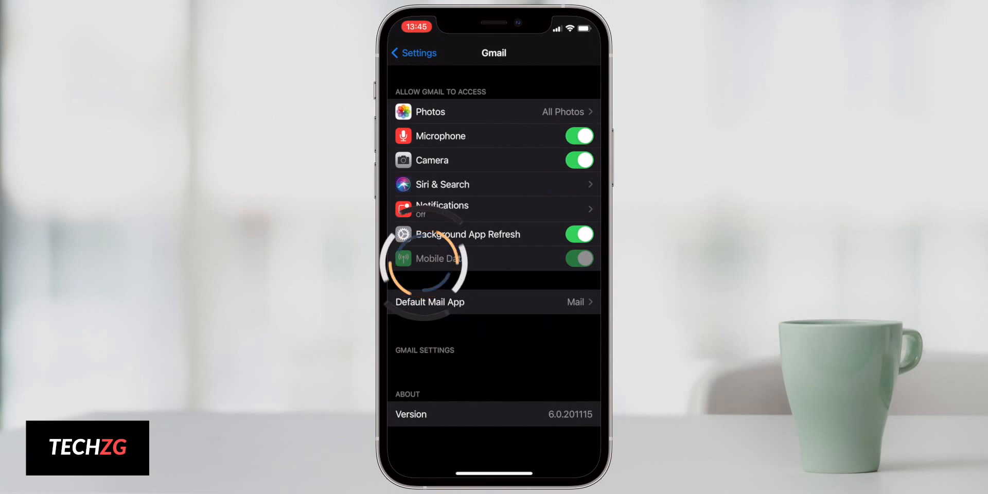
{"action": "left_click", "coordinate": [429, 301]}
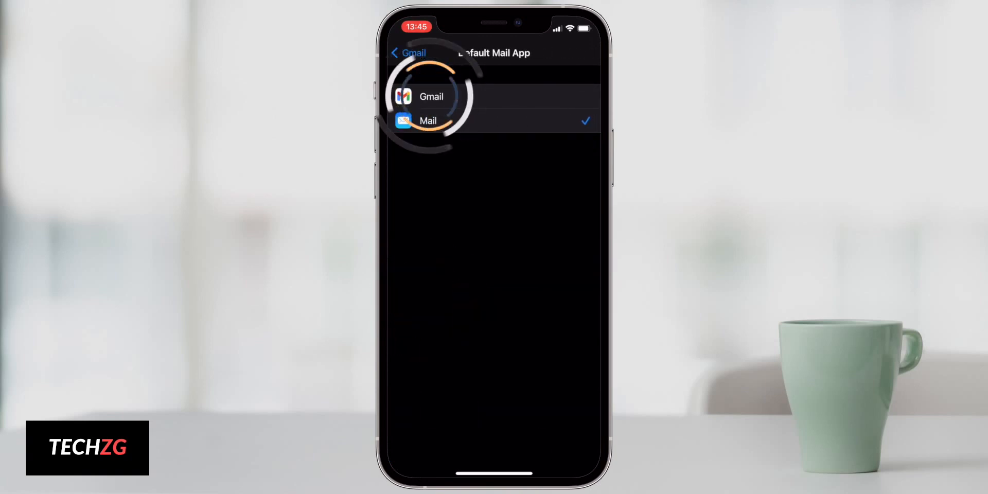
{"action": "left_click", "coordinate": [431, 96]}
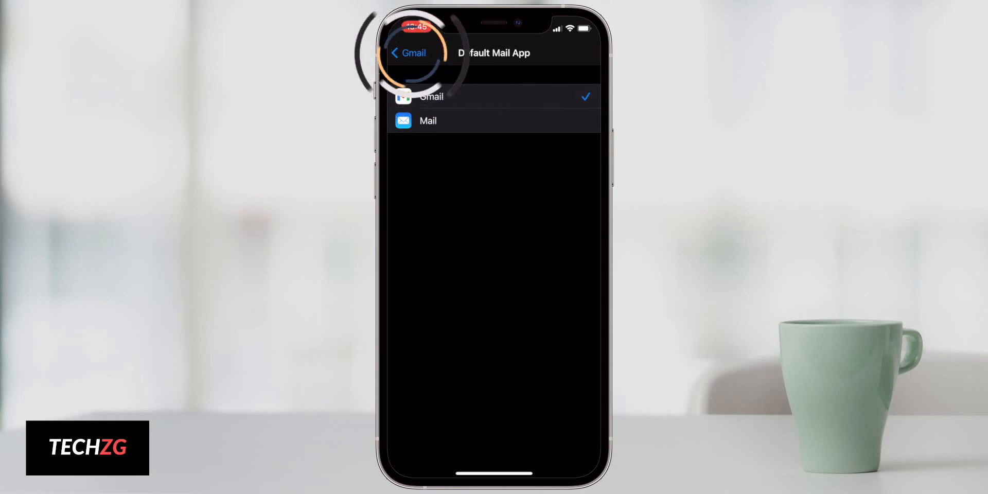
{"action": "left_click", "coordinate": [407, 52]}
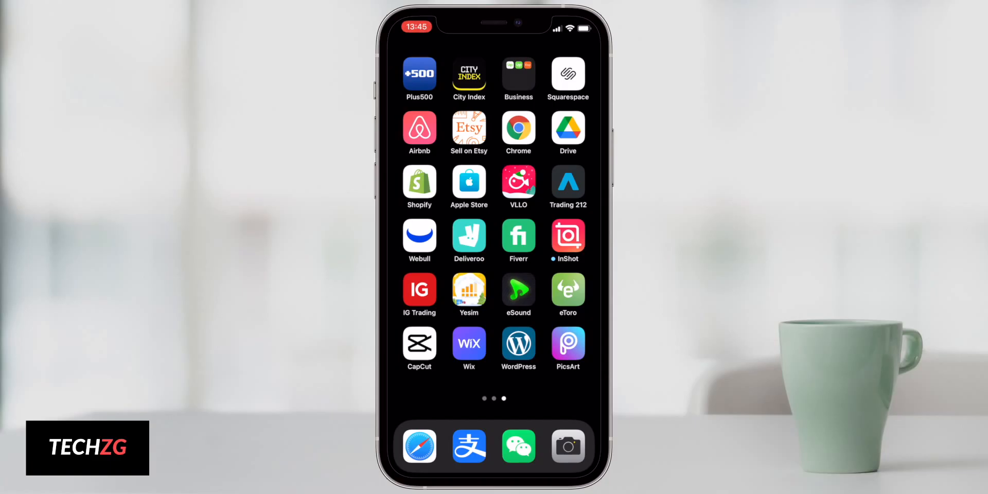
Step: Remove PicsArt from the Home Screen so it stays only in the App Library
{"action": "scroll", "scroll_direction": "left", "scroll_amount": 3}
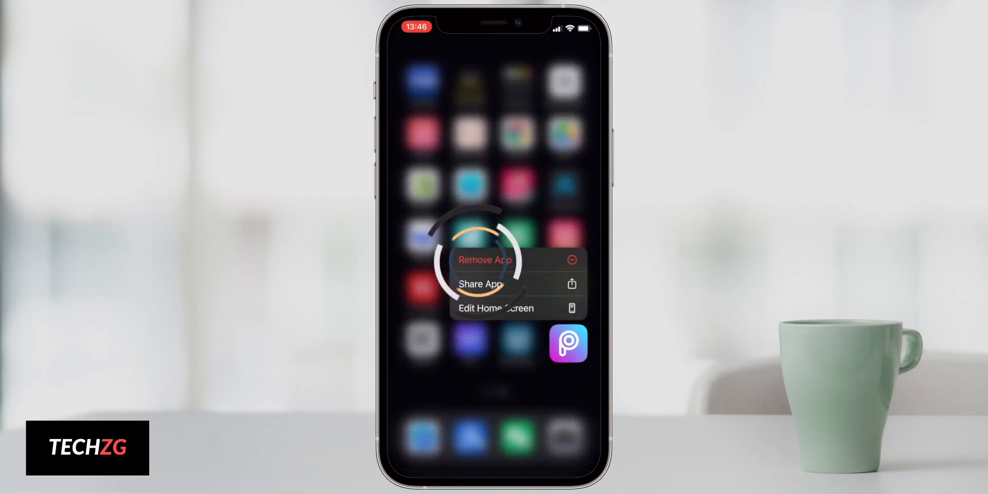
{"action": "left_click", "coordinate": [484, 259]}
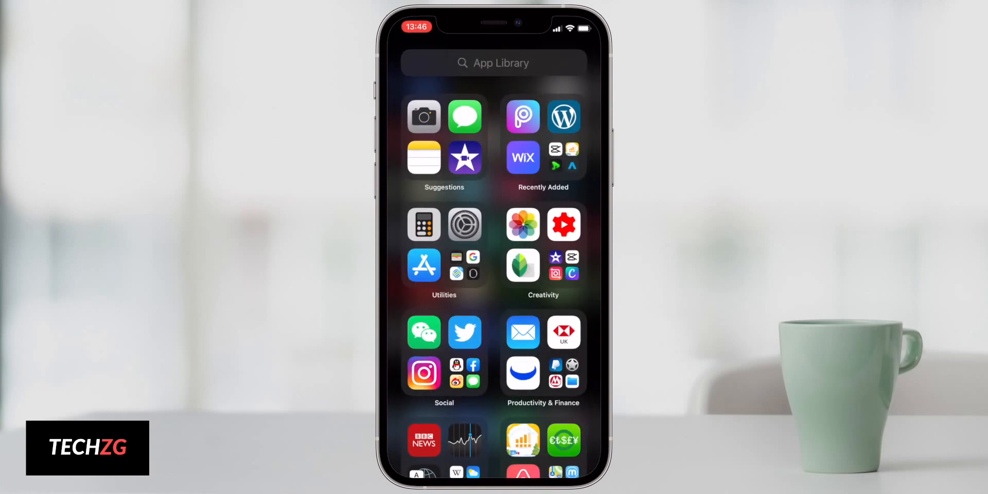
Step: Search the App Library for 'Pic' and add PicsArt back to the Home Screen
{"action": "left_click", "coordinate": [494, 63]}
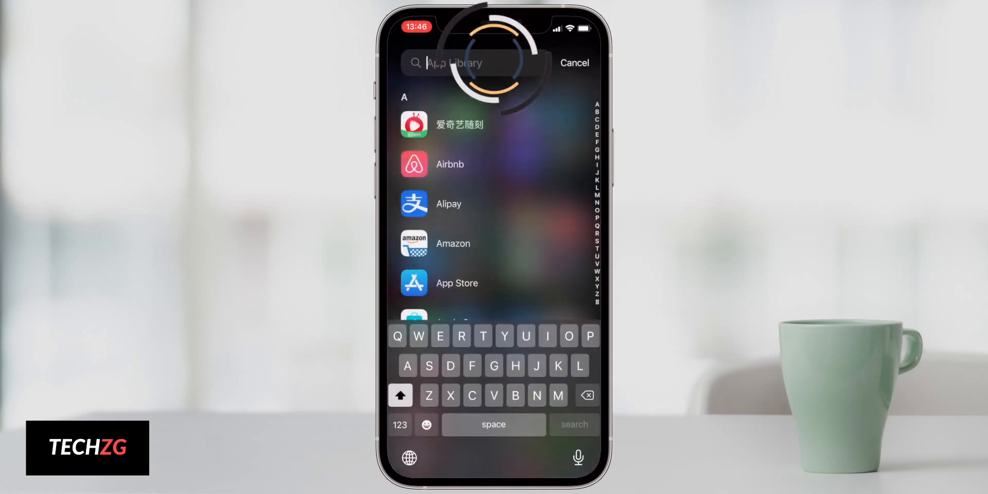
{"action": "type", "text": "Pic"}
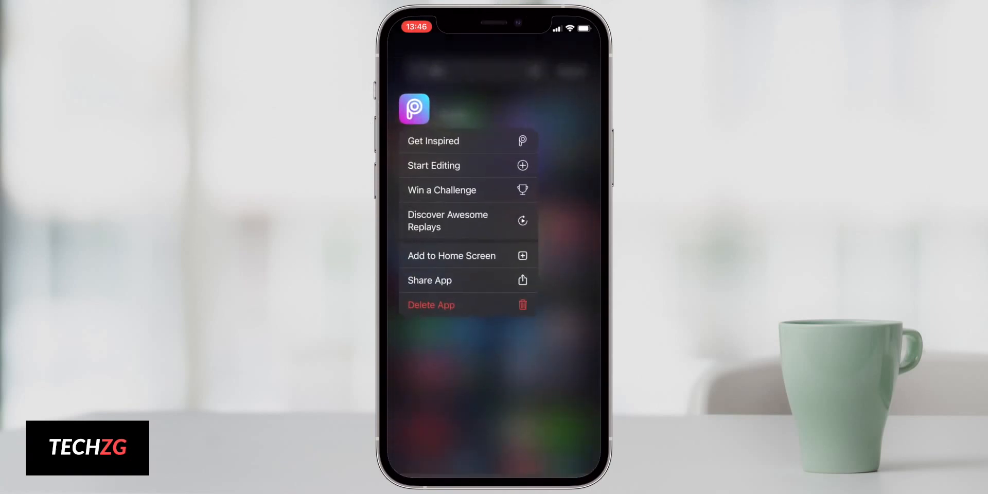
{"action": "left_click", "coordinate": [451, 255]}
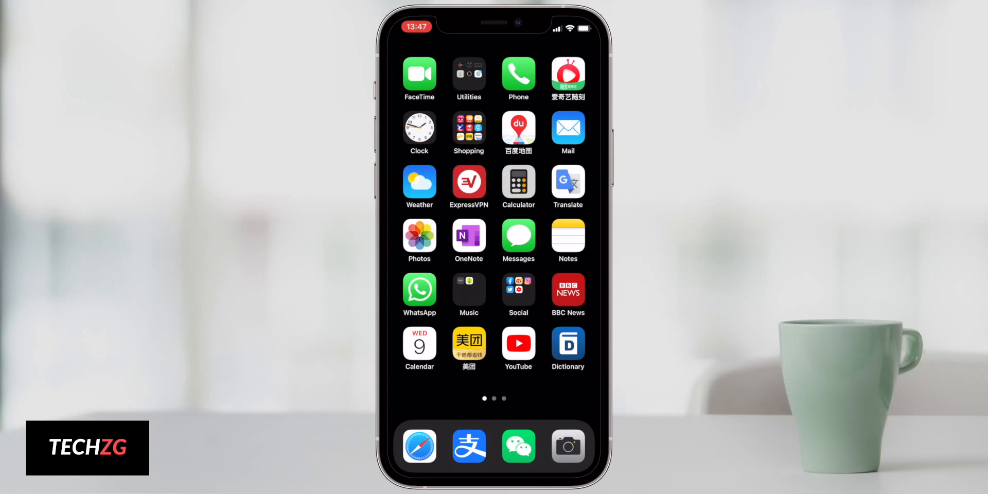
{"action": "left_click", "coordinate": [517, 75]}
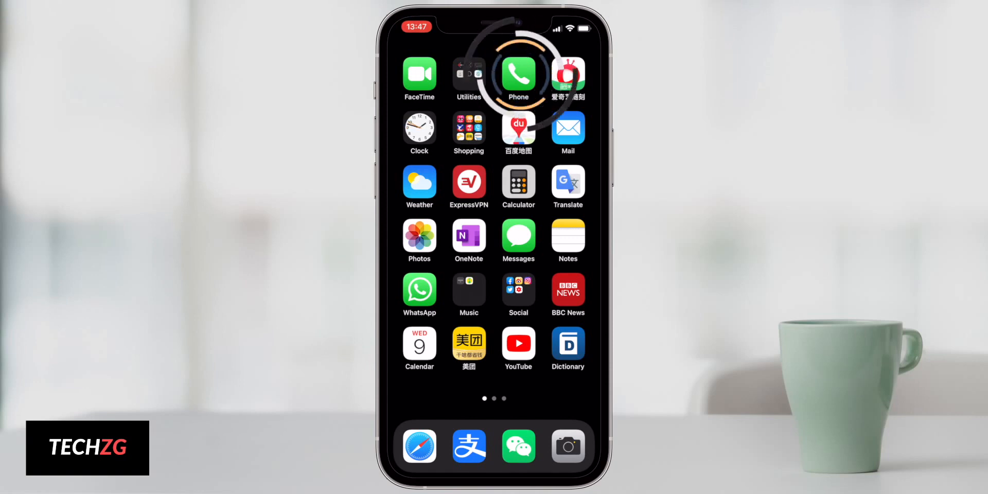
{"action": "left_click", "coordinate": [518, 74]}
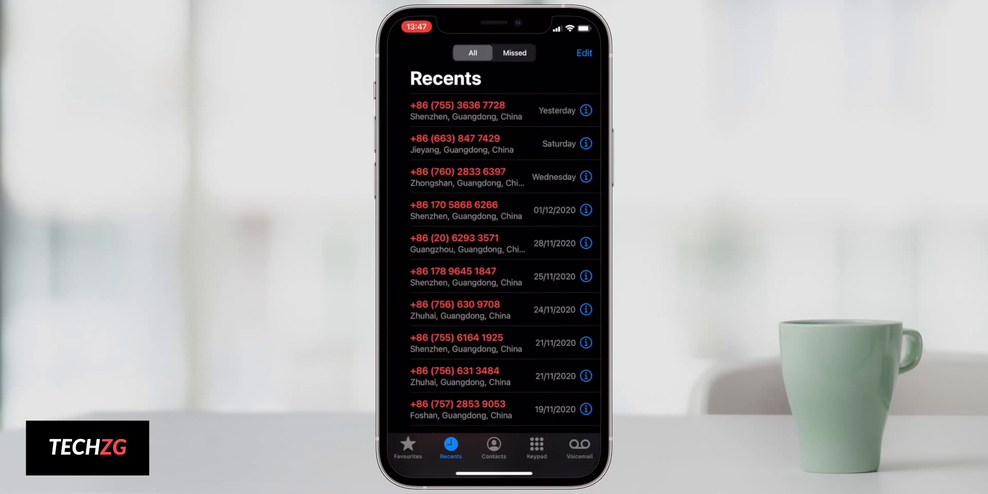
{"action": "left_click", "coordinate": [578, 449]}
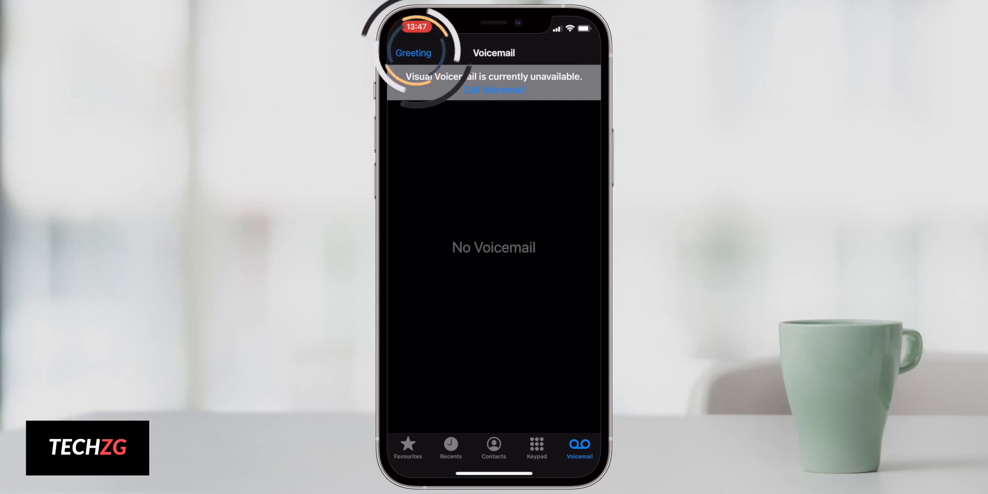
{"action": "left_click", "coordinate": [414, 52]}
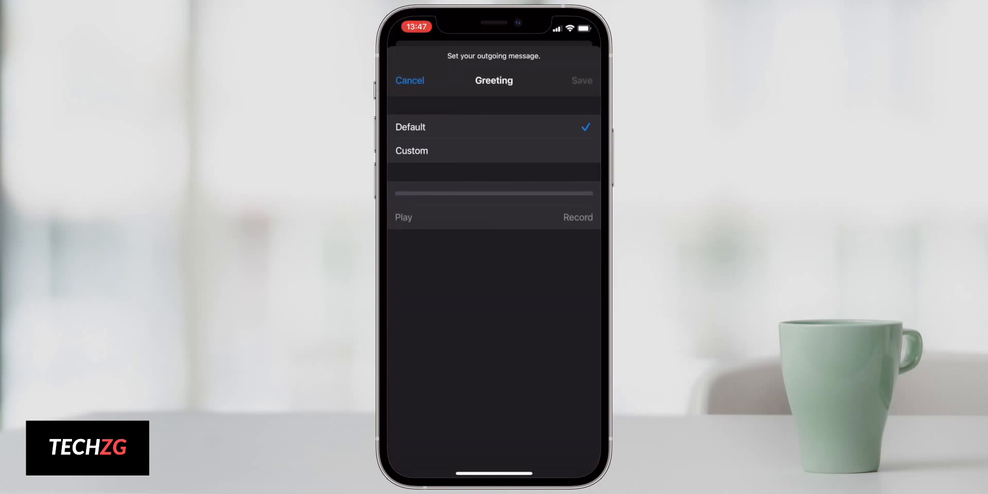
{"action": "left_click", "coordinate": [410, 139]}
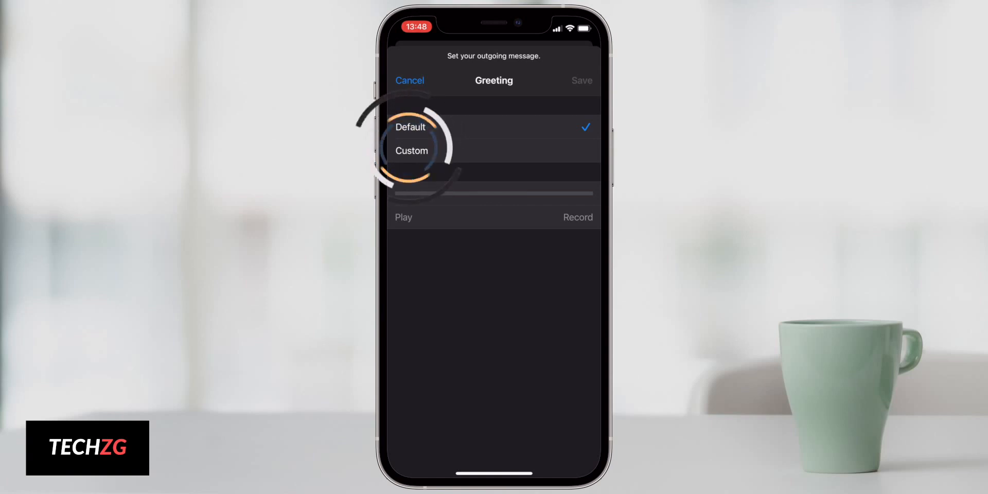
{"action": "left_click", "coordinate": [411, 150]}
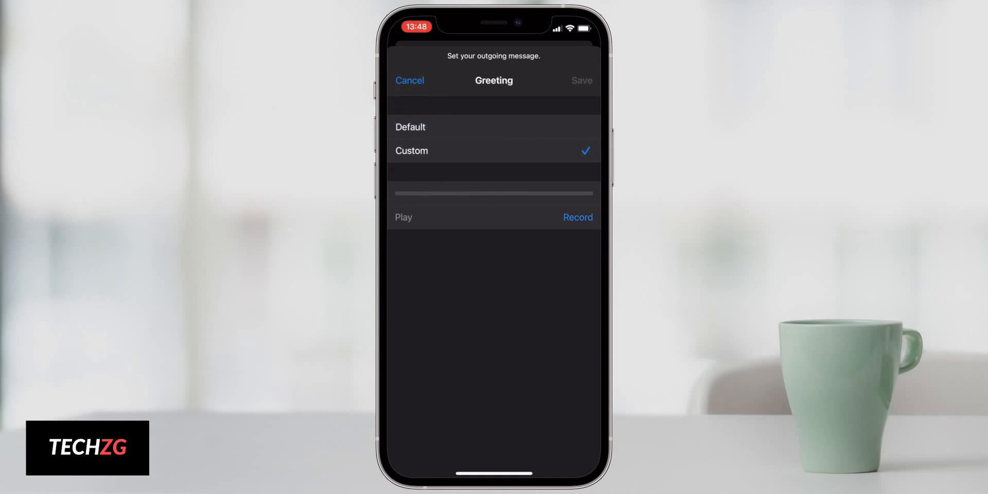
{"action": "left_click", "coordinate": [576, 217]}
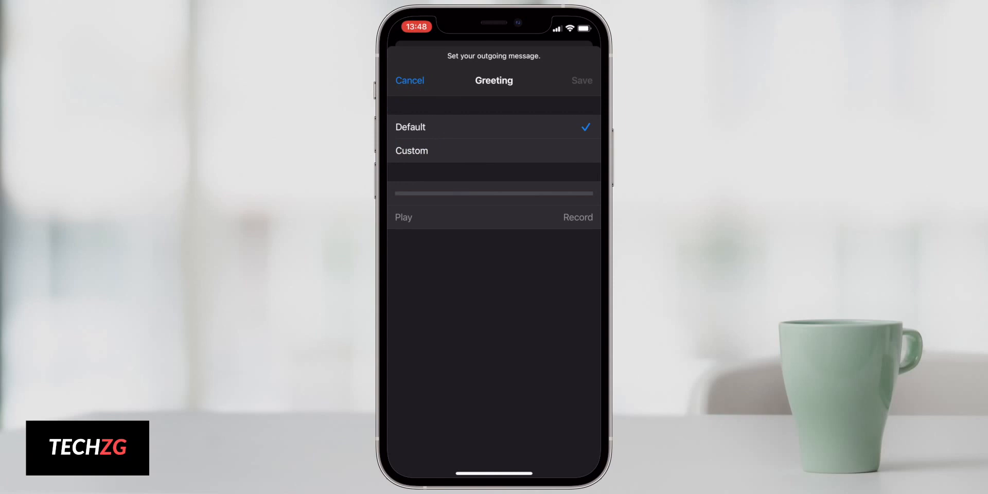
{"action": "left_click", "coordinate": [412, 151]}
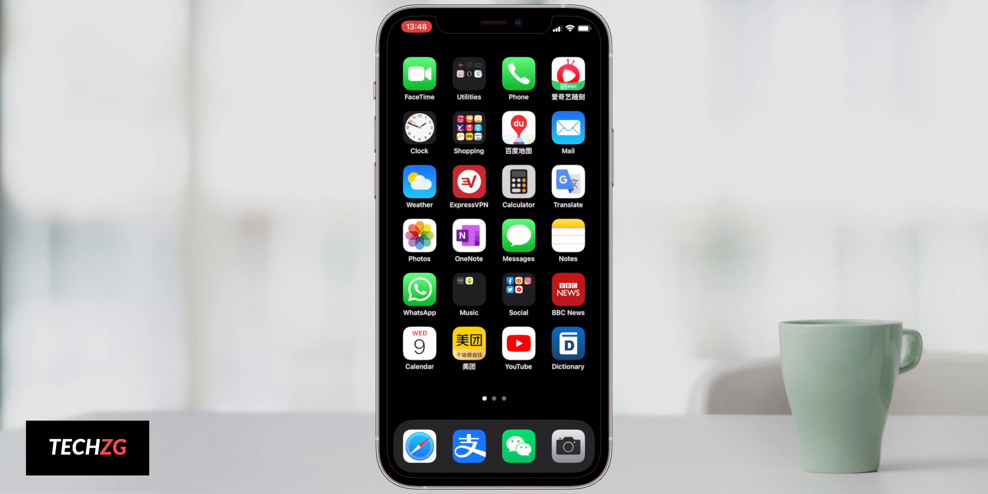
Step: View the Unknown Senders conversation list in Messages, then leave it
{"action": "left_click", "coordinate": [518, 236]}
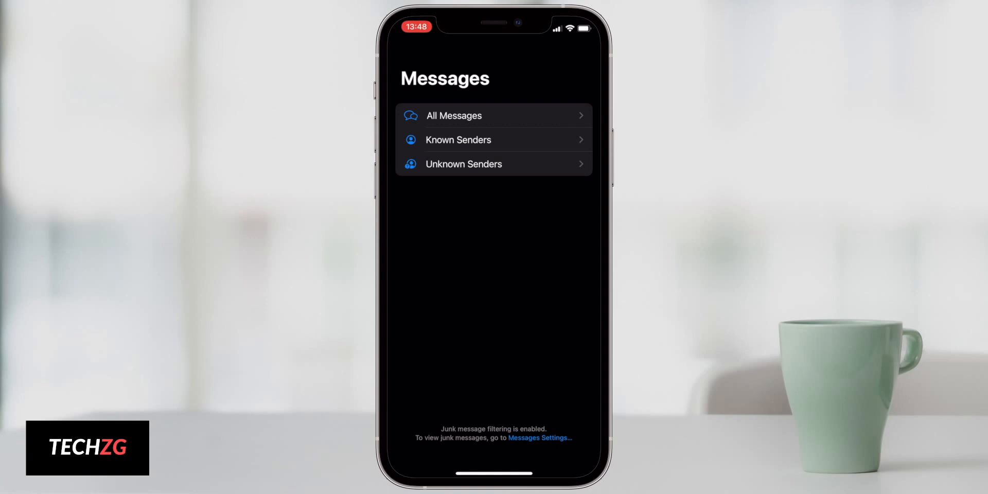
{"action": "left_click", "coordinate": [464, 164]}
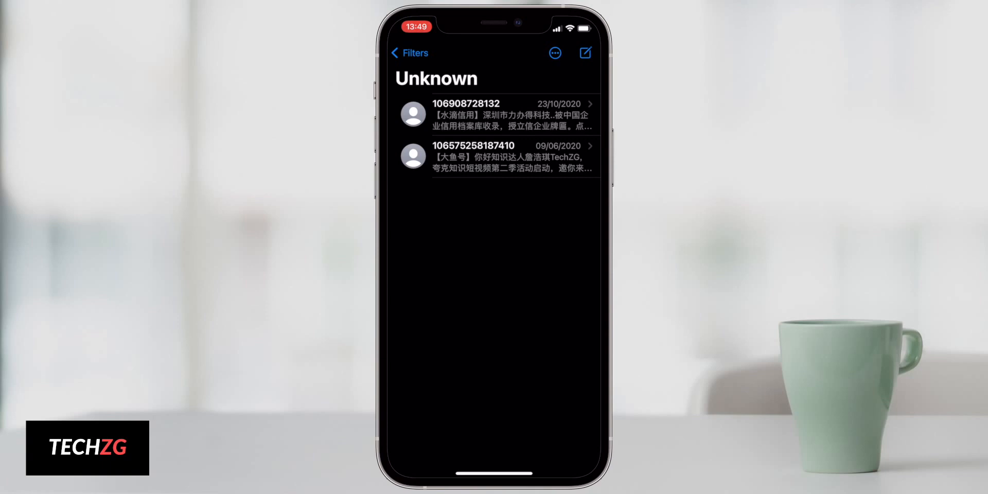
{"action": "left_click", "coordinate": [409, 53]}
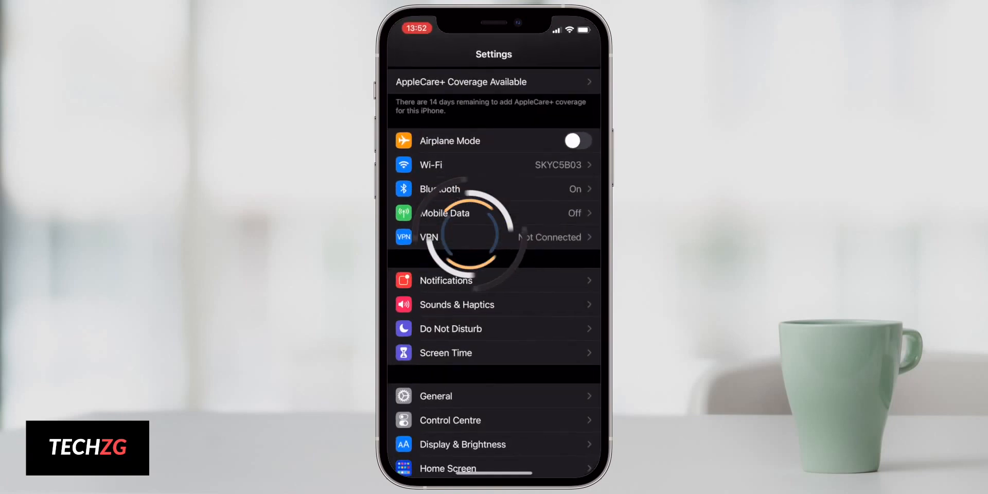
Step: Review Message Filtering in Messages settings, including the Blocked Contacts list of four numbers
{"action": "scroll", "scroll_direction": "down", "scroll_amount": 3}
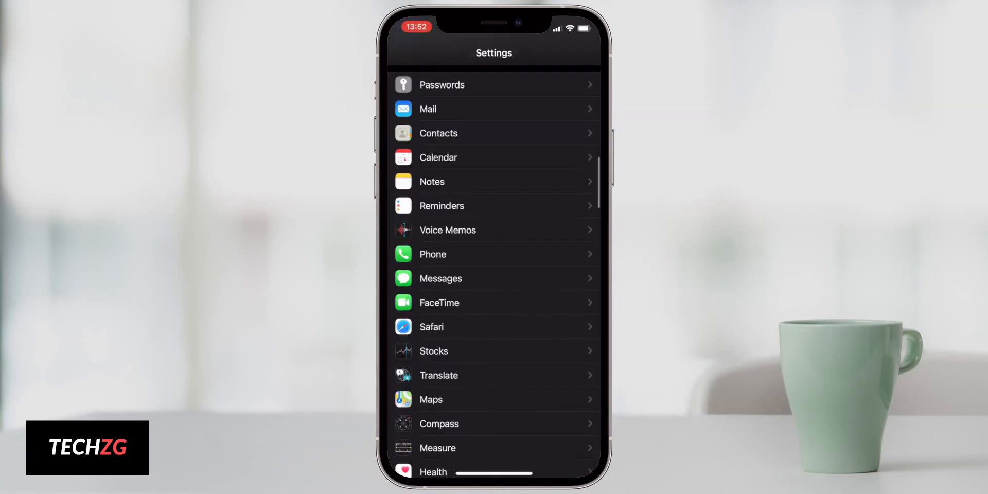
{"action": "left_click", "coordinate": [440, 278]}
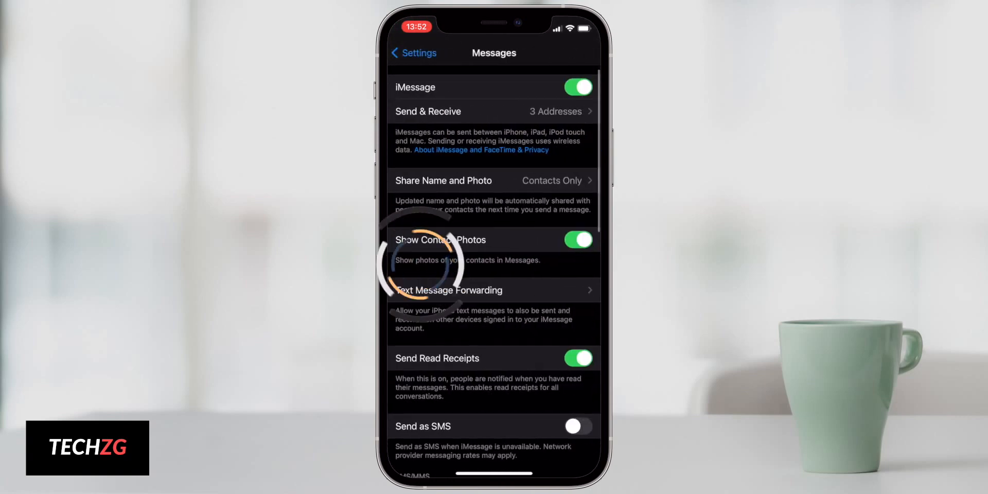
{"action": "scroll", "scroll_direction": "down", "scroll_amount": 3}
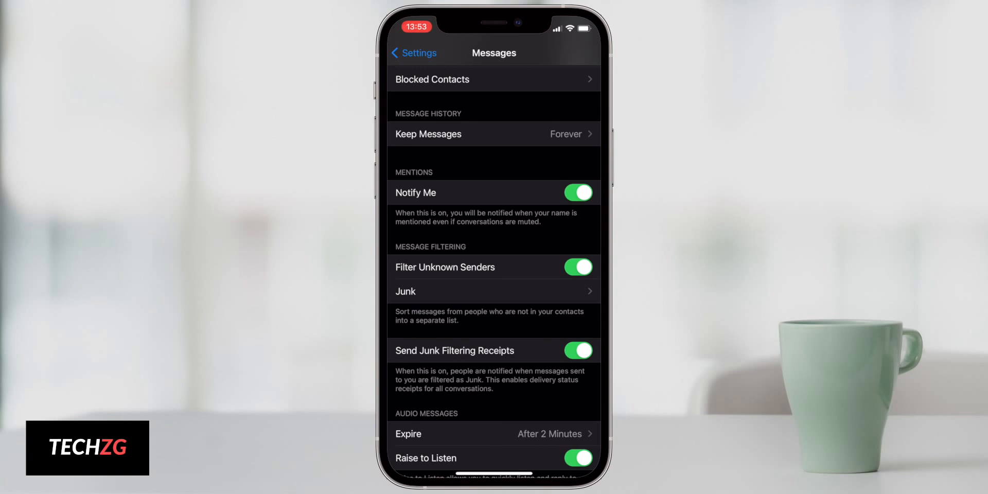
{"action": "scroll", "scroll_direction": "down", "scroll_amount": 3}
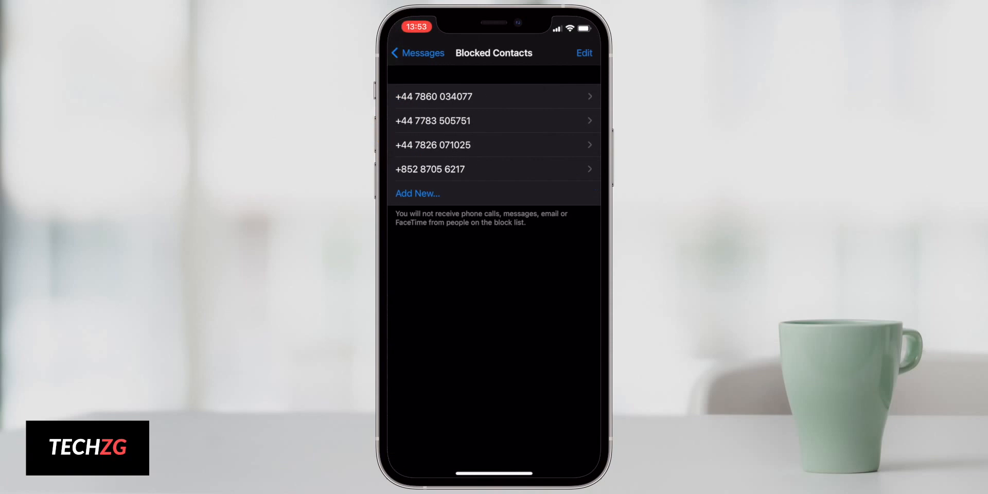
{"action": "left_click", "coordinate": [417, 52]}
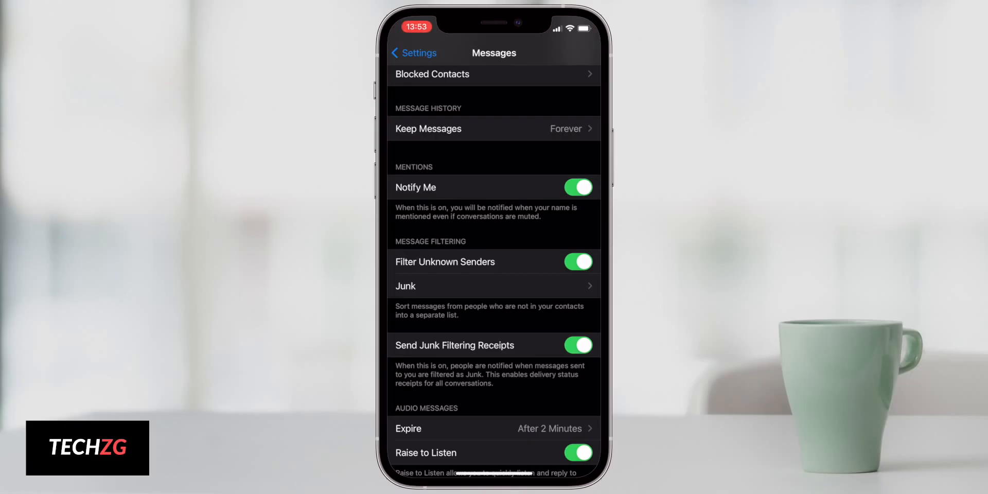
Step: Review the Camera settings, including the video recording quality options
{"action": "left_click", "coordinate": [412, 52]}
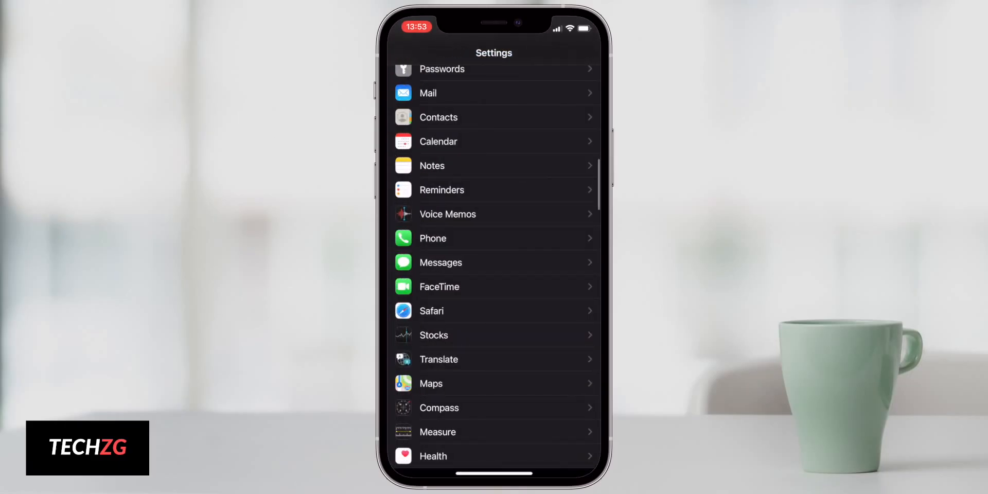
{"action": "scroll", "scroll_direction": "down", "scroll_amount": 3}
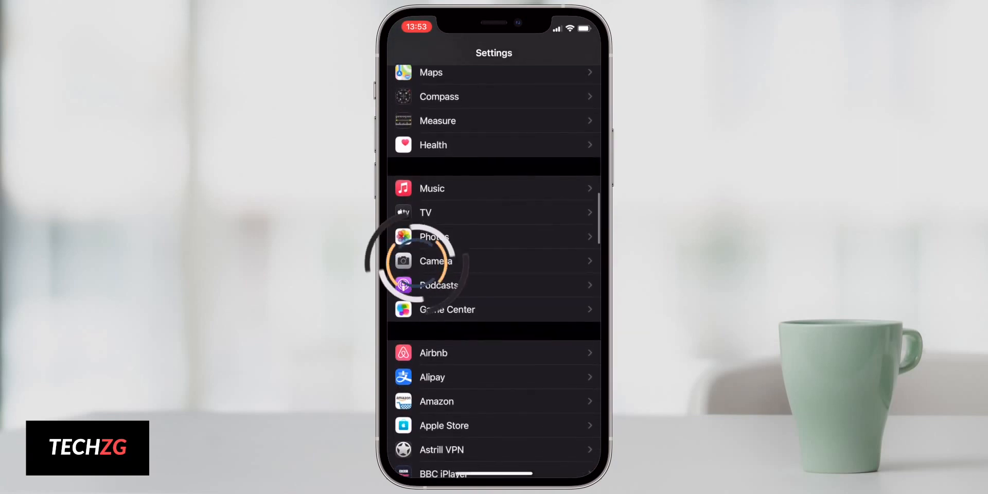
{"action": "left_click", "coordinate": [435, 261]}
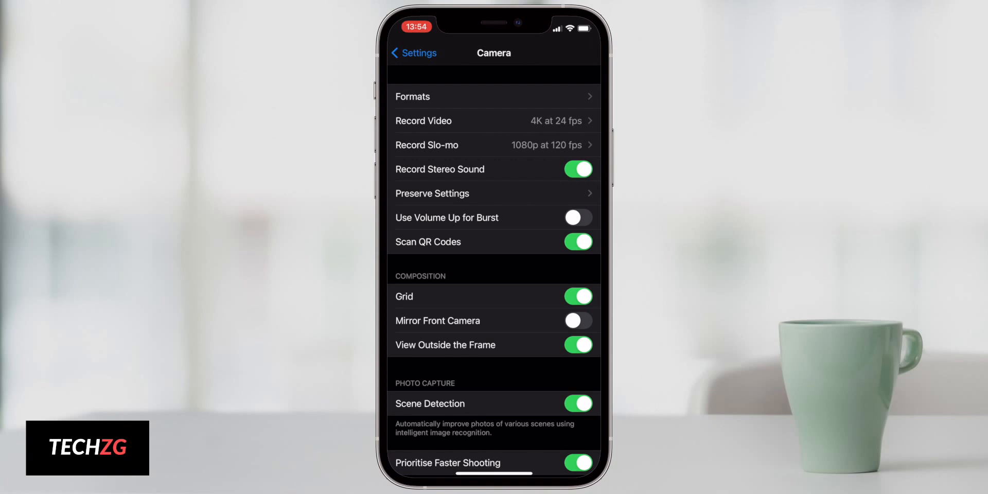
{"action": "left_click", "coordinate": [425, 120]}
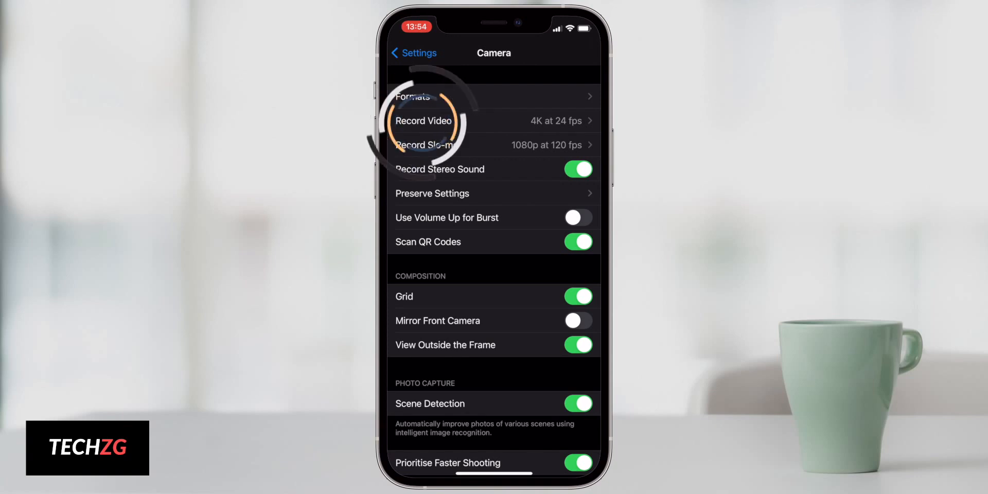
{"action": "left_click", "coordinate": [423, 120]}
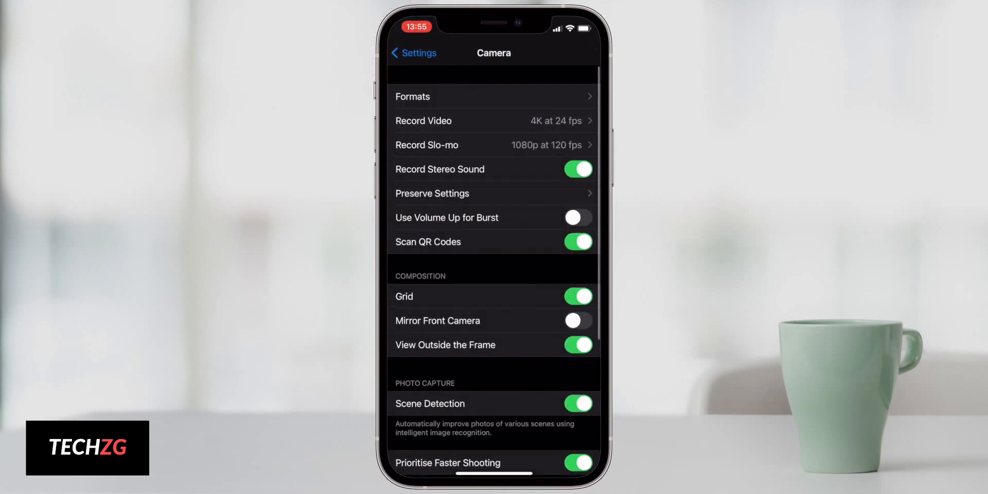
Step: Bring up the Camera Formats choices, where Most Compatible is selected for capture
{"action": "scroll", "scroll_direction": "down", "scroll_amount": 3}
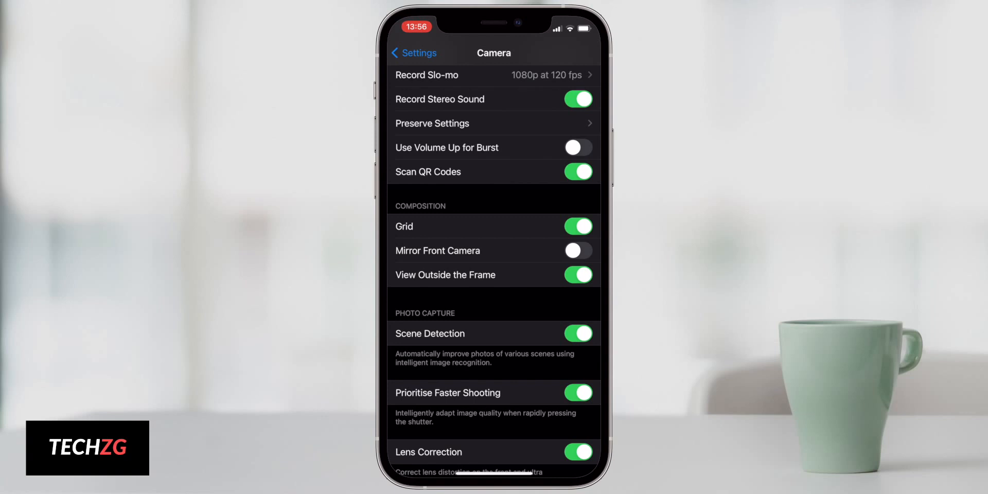
{"action": "scroll", "scroll_direction": "down", "scroll_amount": 3}
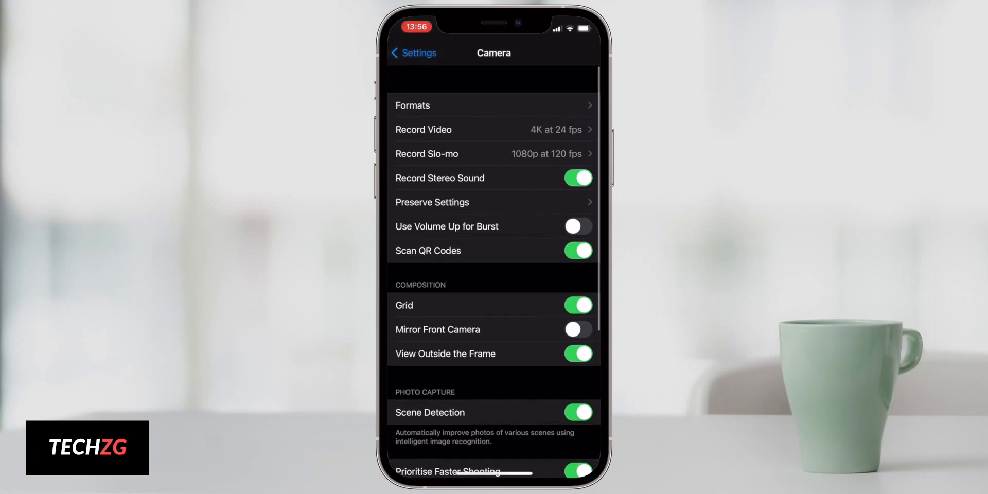
{"action": "scroll", "scroll_direction": "down", "scroll_amount": 3}
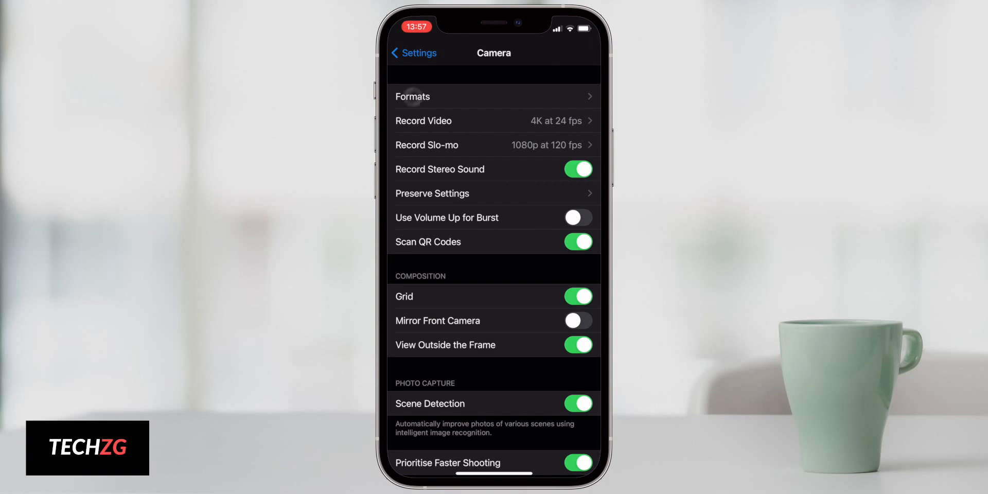
{"action": "left_click", "coordinate": [493, 97]}
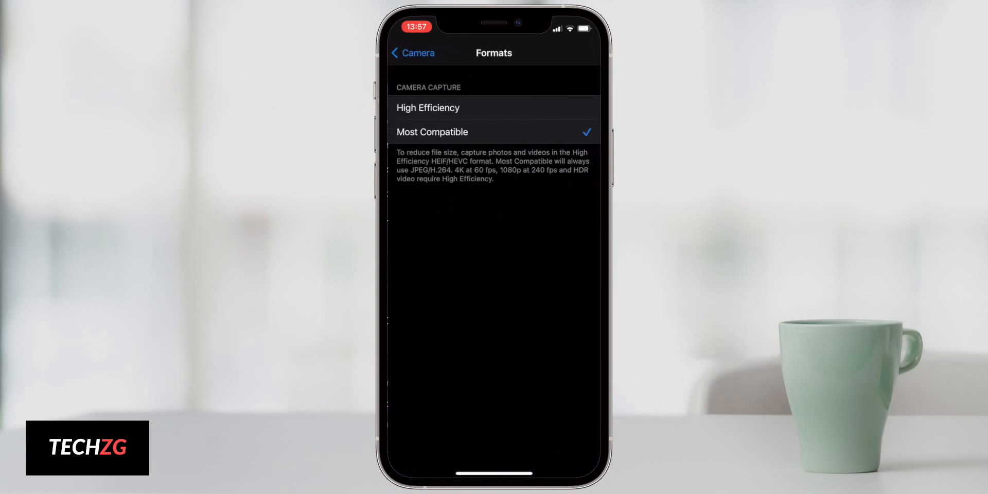